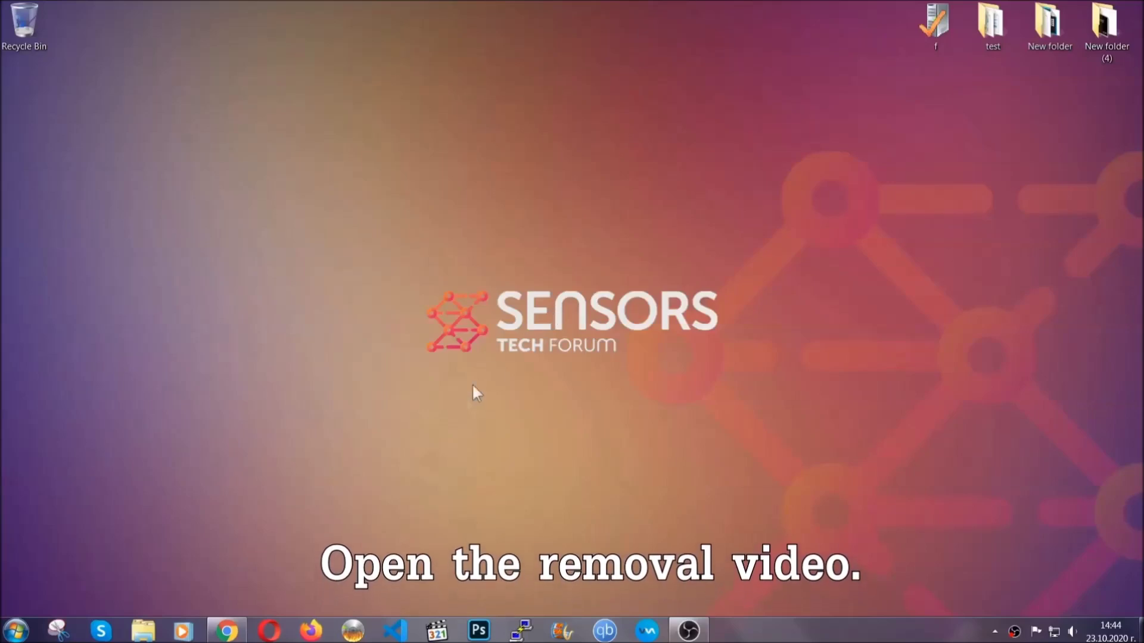
Step: Follow the ransomware video's description link to SensorsTechForum and download SpyHunter-Installer.exe
left_click(227, 630)
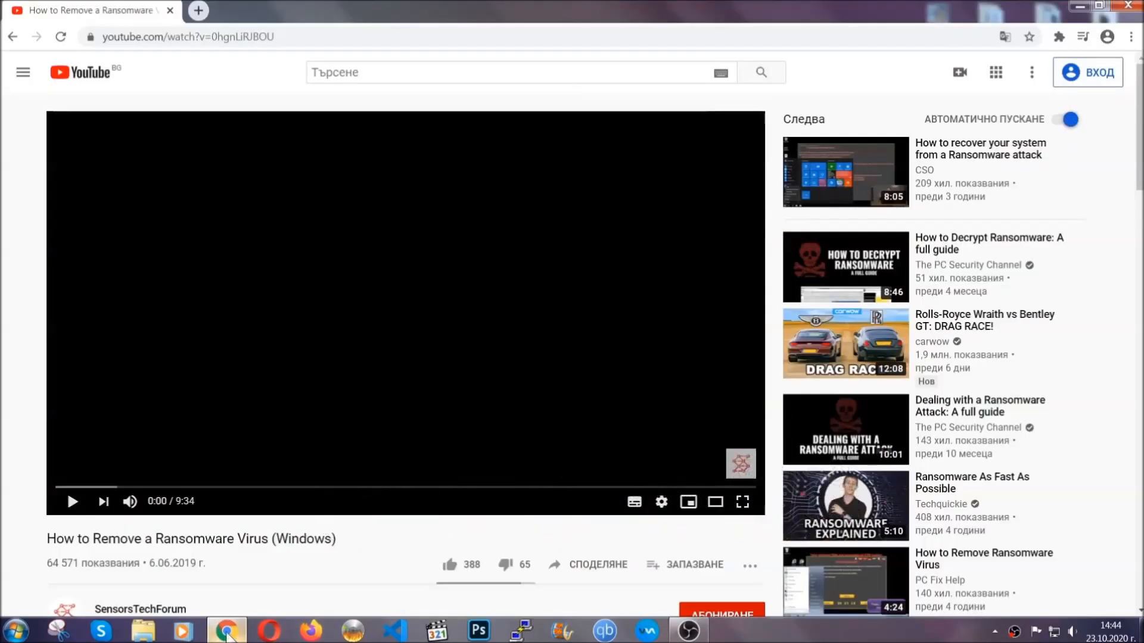
scroll("down", 3)
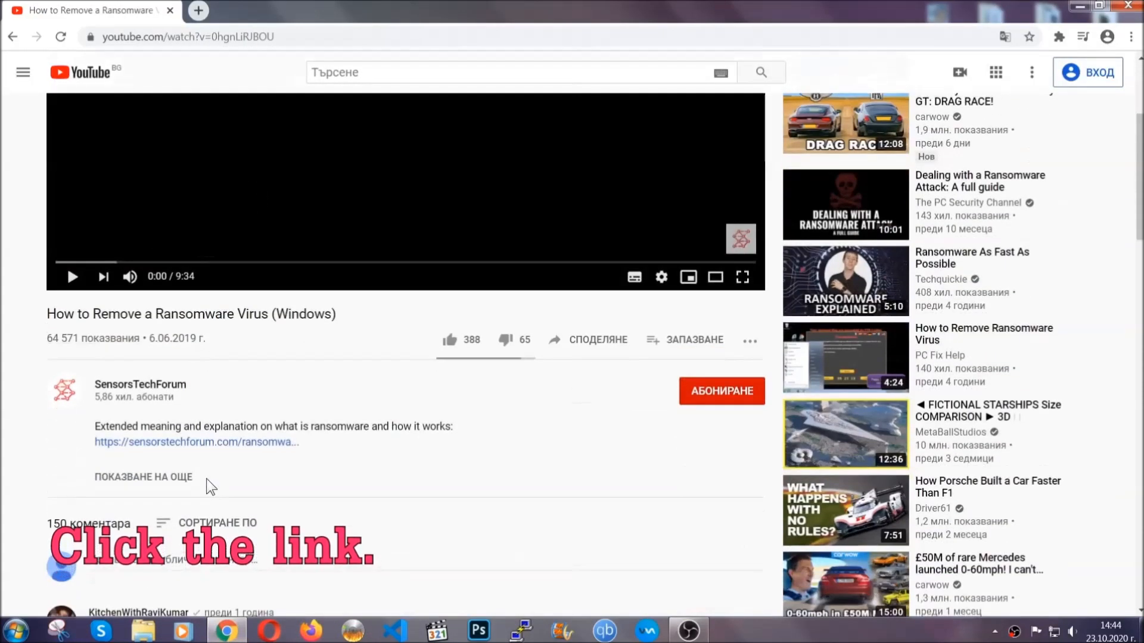
left_click(195, 442)
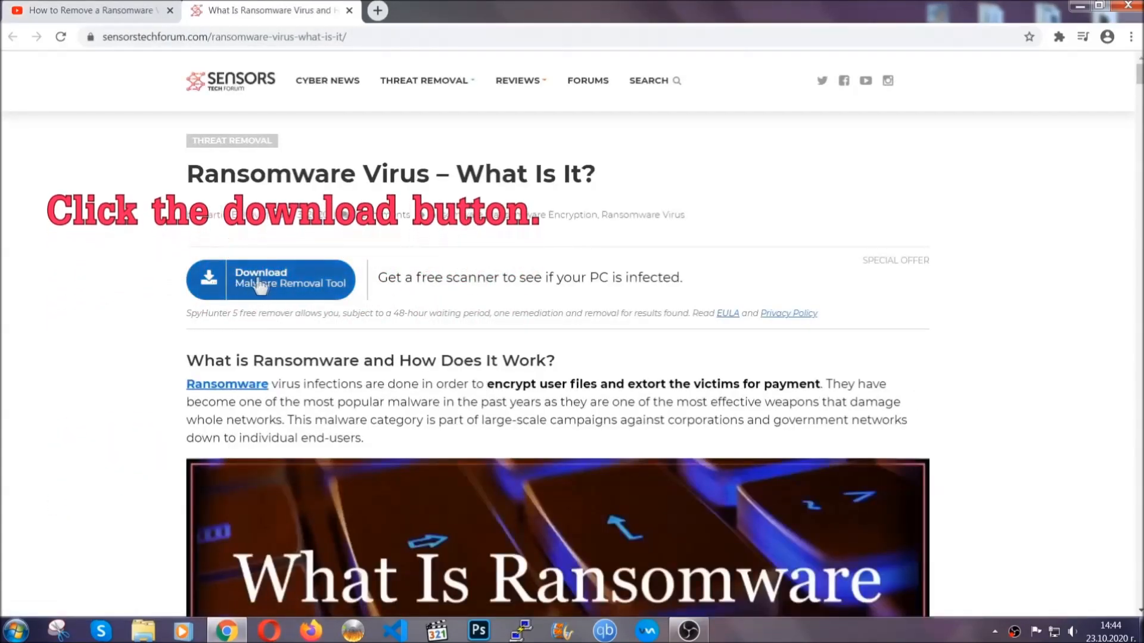
left_click(270, 280)
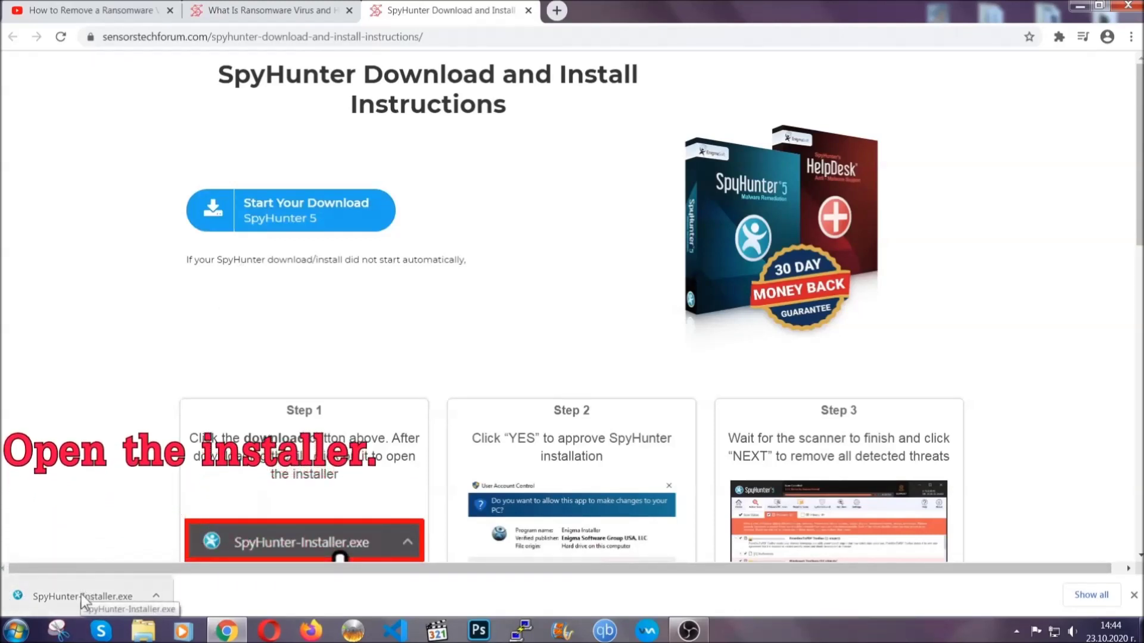
Step: Run SpyHunter-Installer.exe with English as the language, accepting the EULA to install
left_click(84, 596)
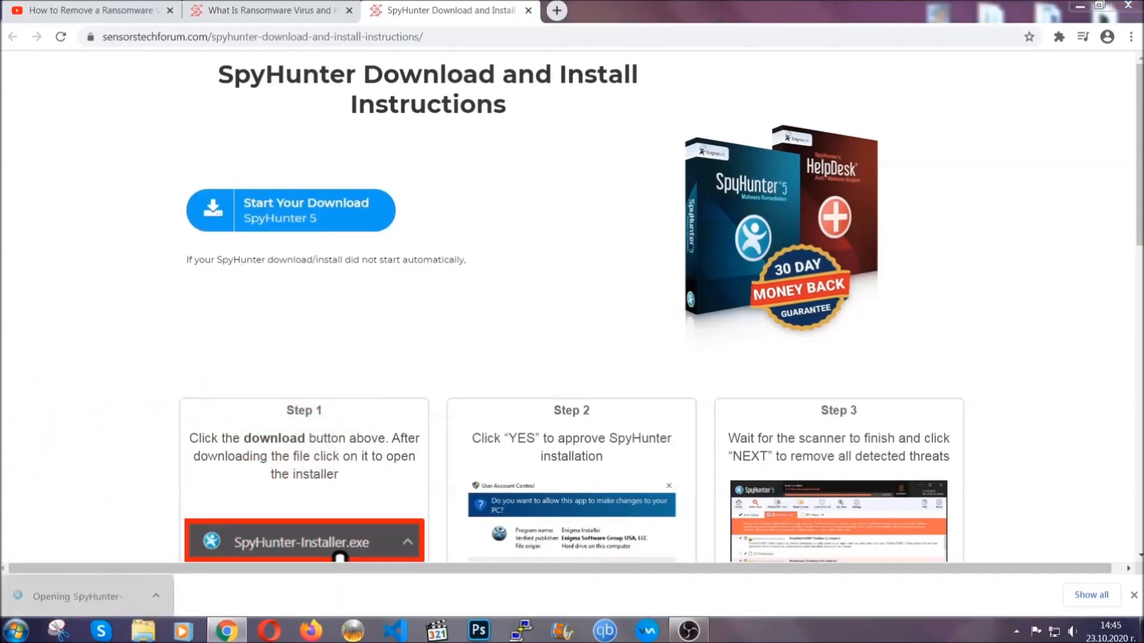
left_click(303, 542)
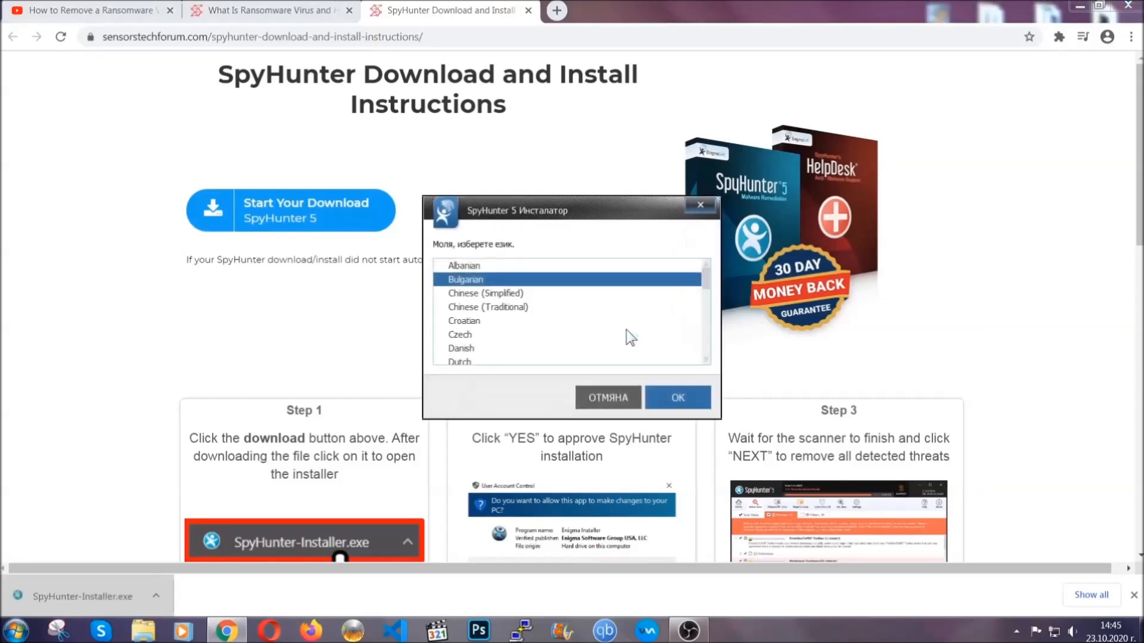
scroll("down", 3)
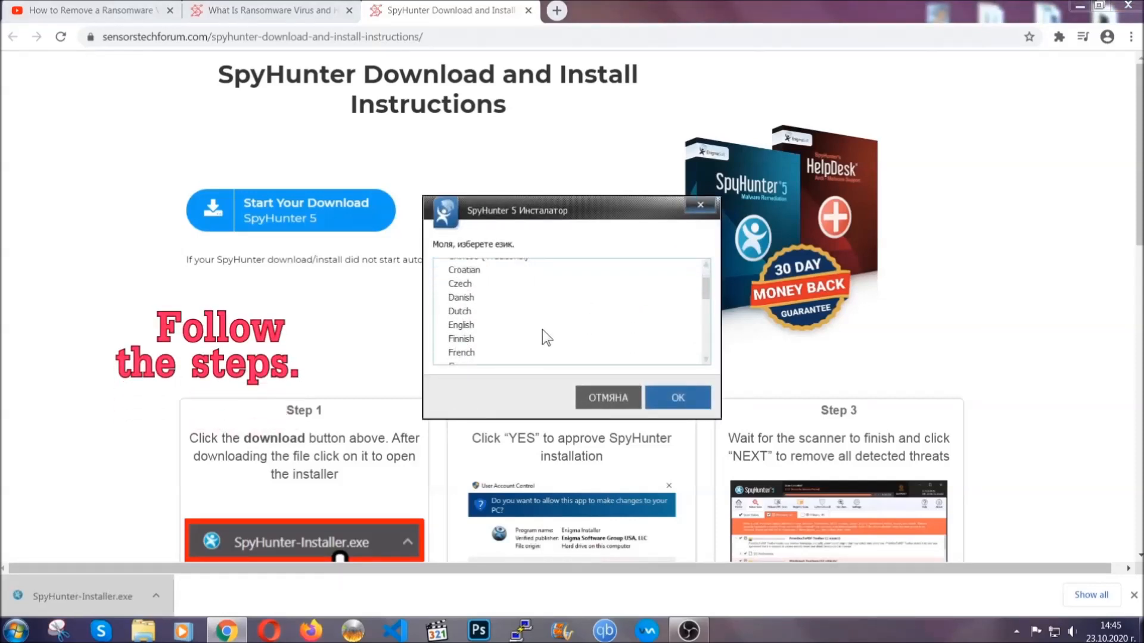
left_click(461, 324)
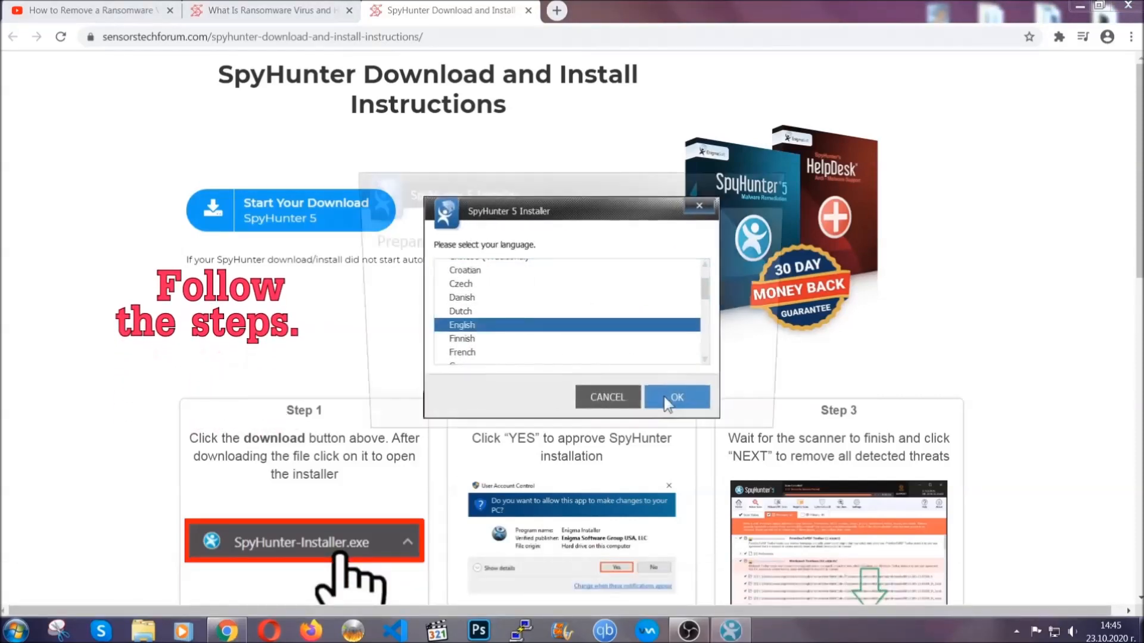
left_click(675, 396)
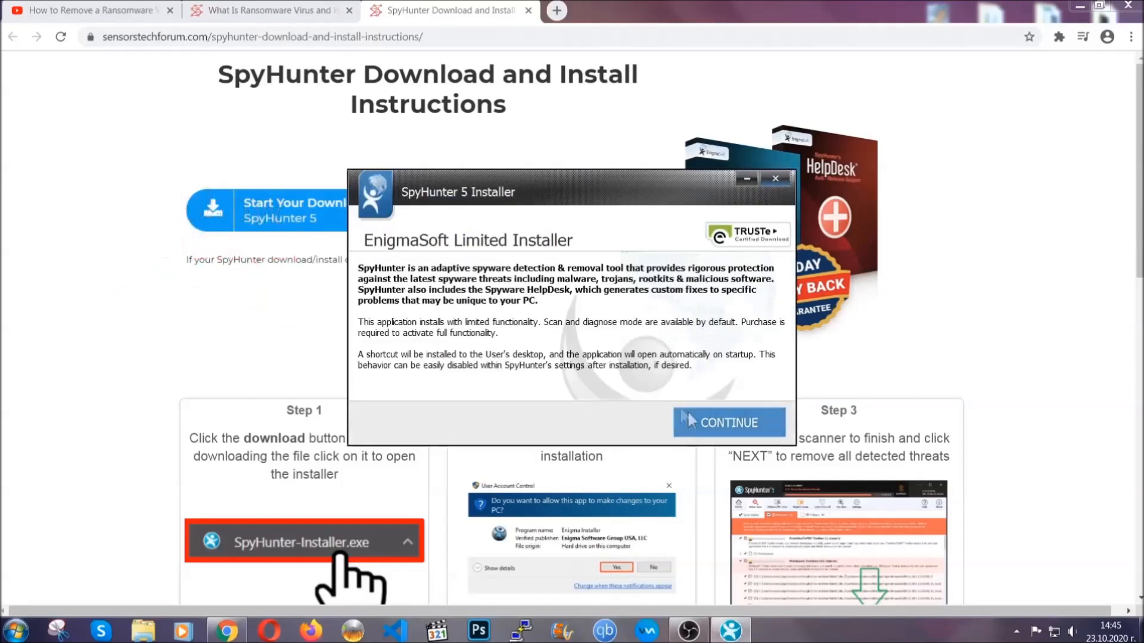
left_click(728, 422)
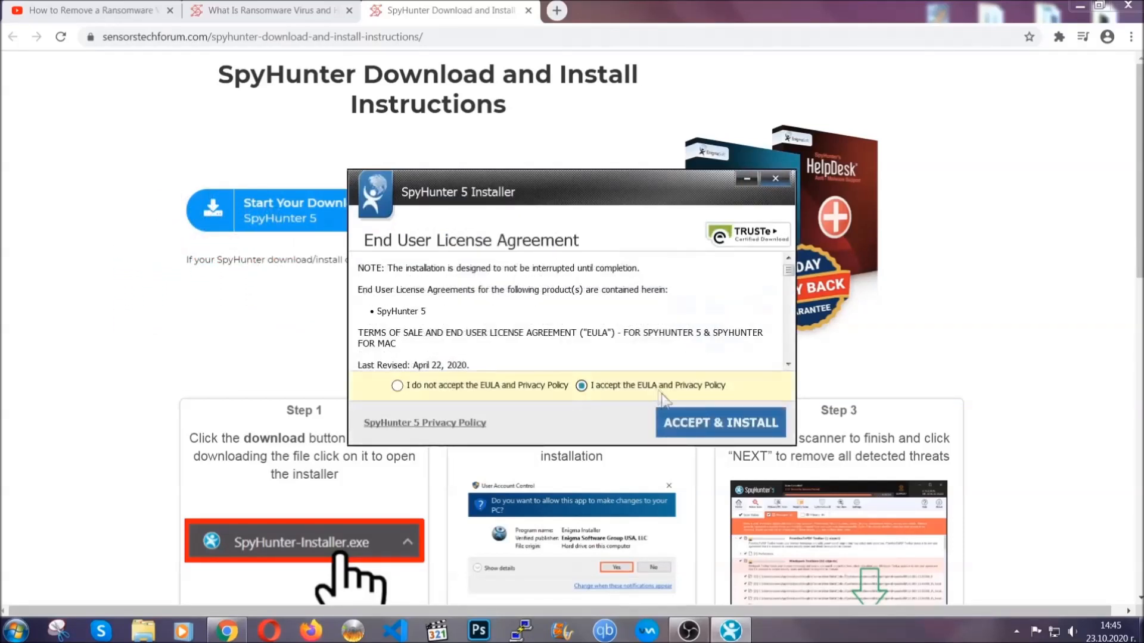
left_click(720, 423)
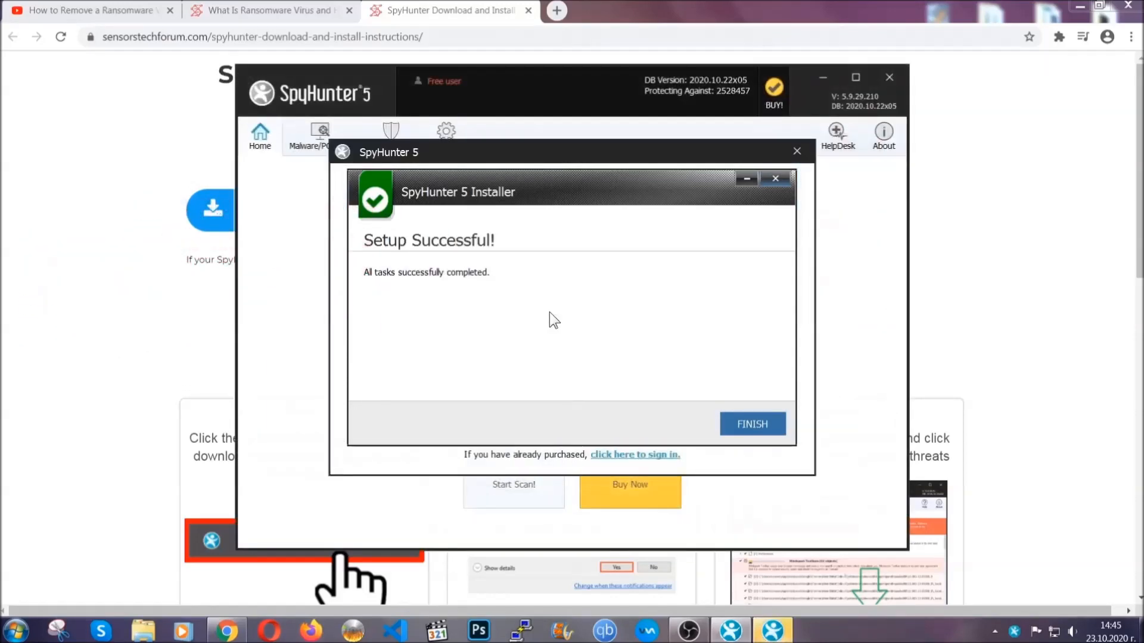
Step: Close the setup success message and mark the detected Keygen.exe PUP for removal
left_click(751, 424)
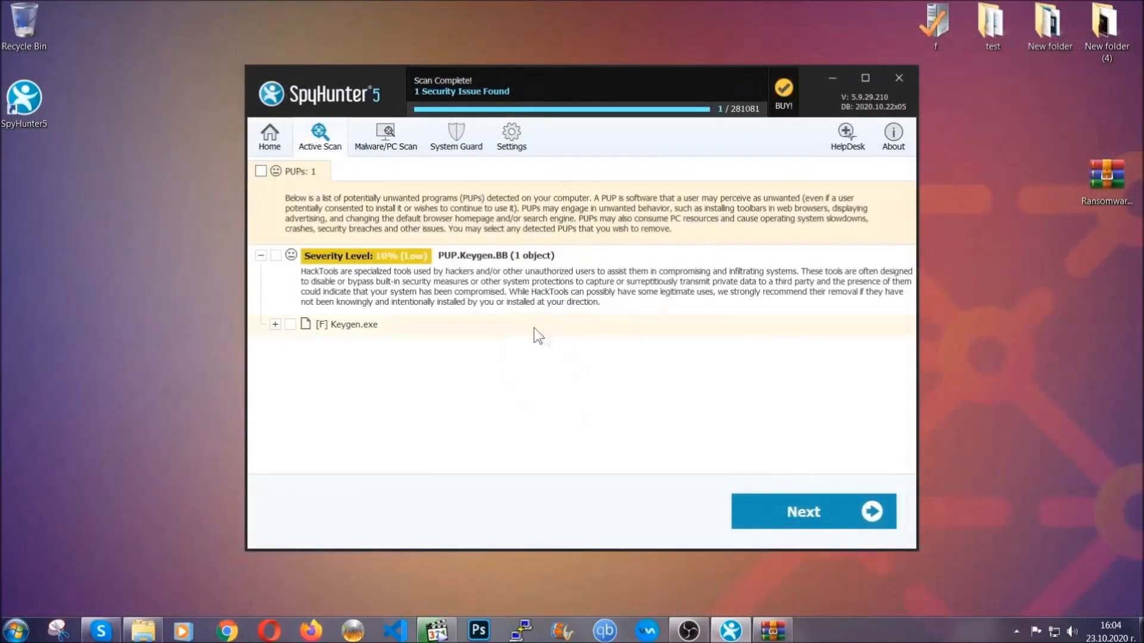
left_click(260, 171)
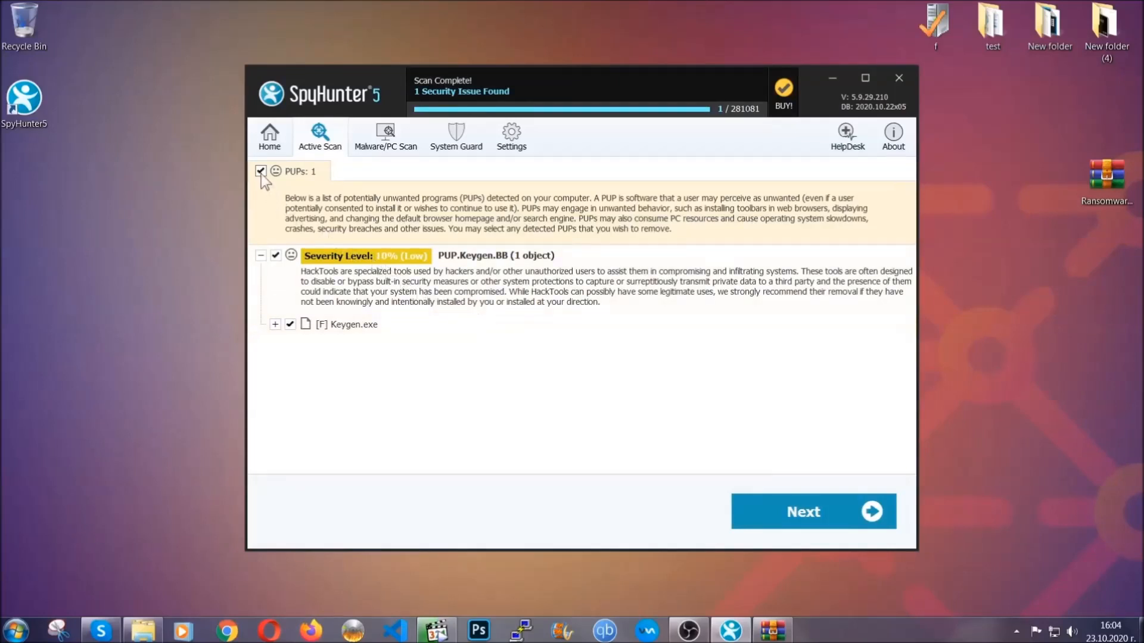
mouse_move(811, 512)
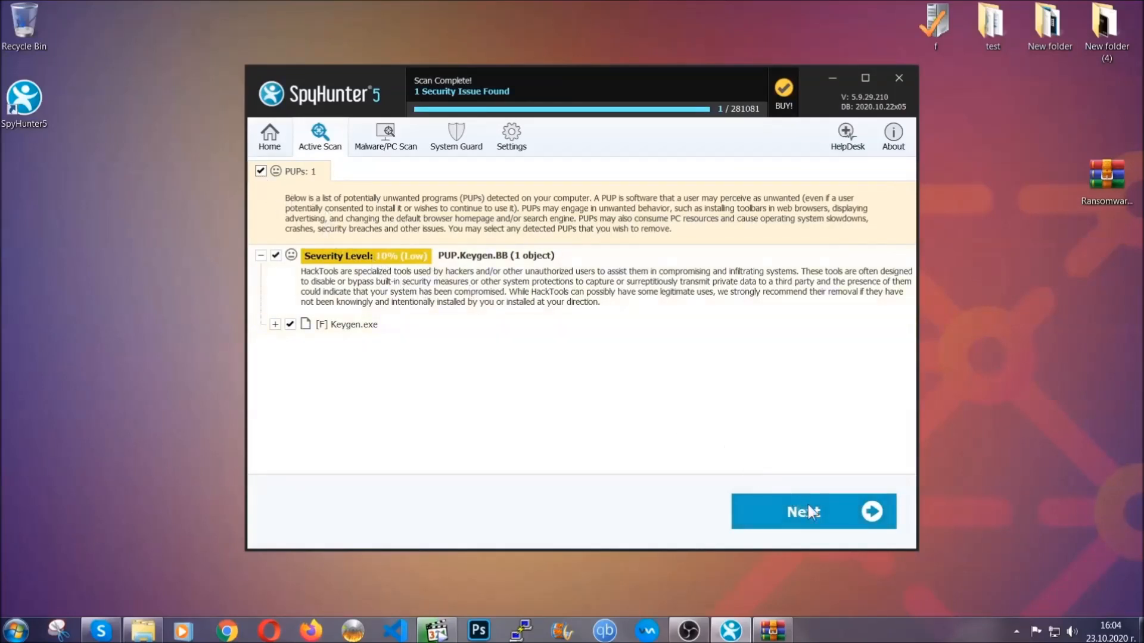
mouse_move(802, 514)
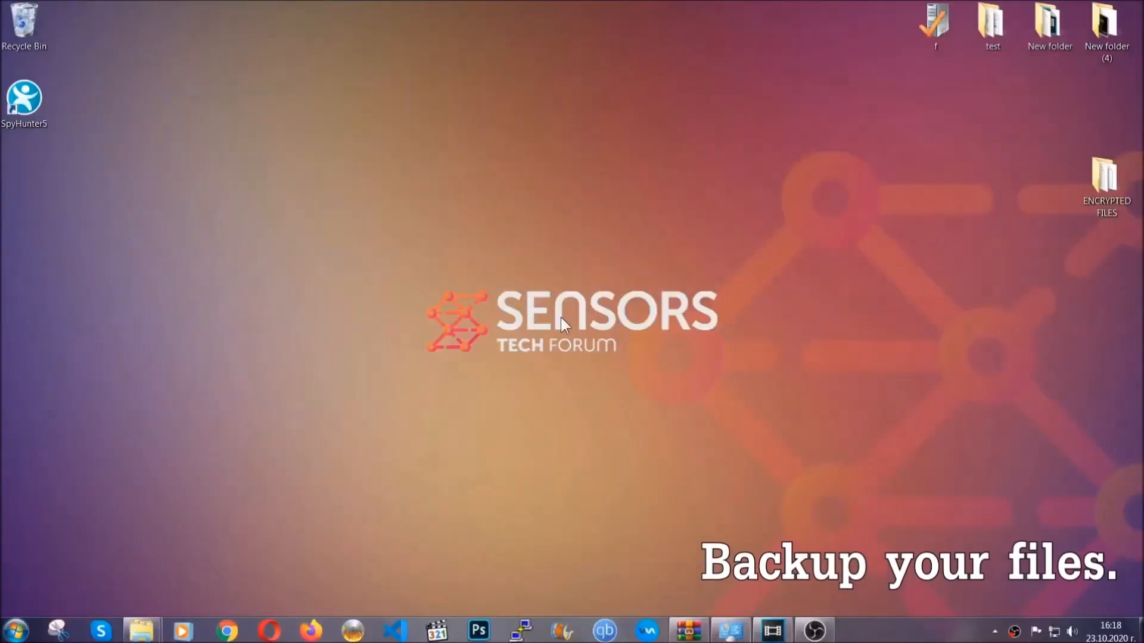
Step: Copy the six encrypted .efji files out of the ENCRYPTED FILES folder
left_click(1106, 182)
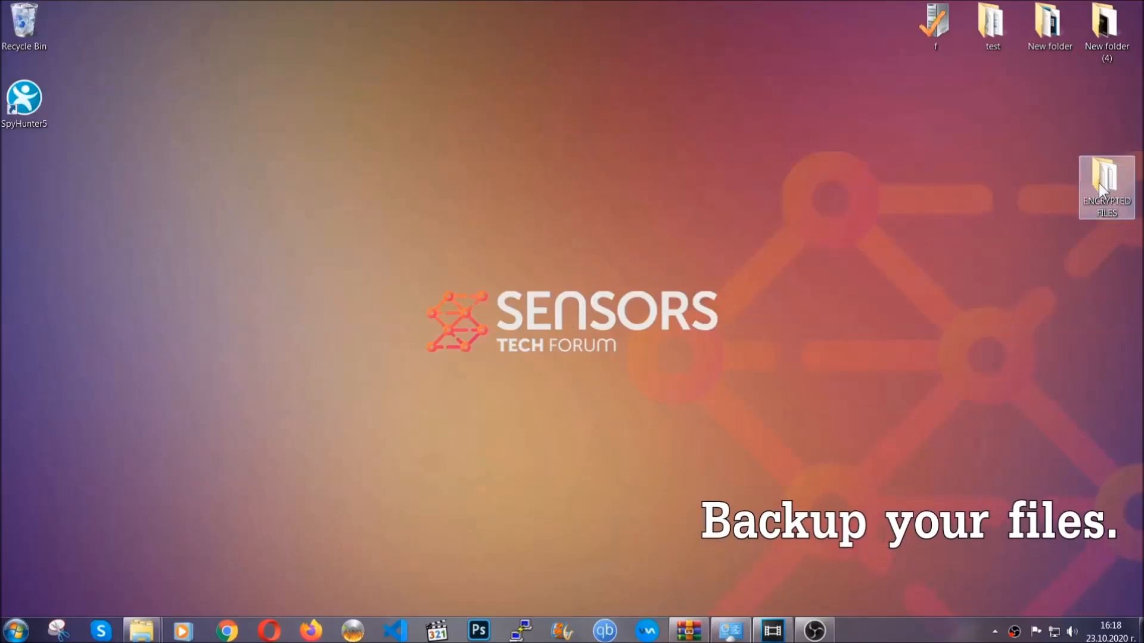
double_click(1105, 182)
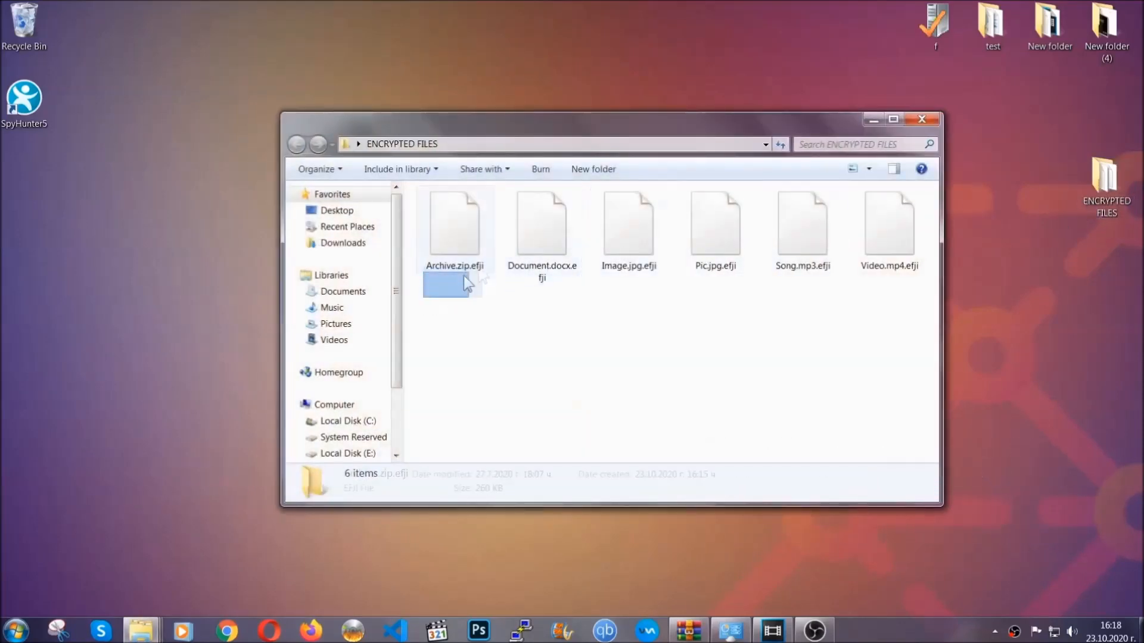
right_click(889, 226)
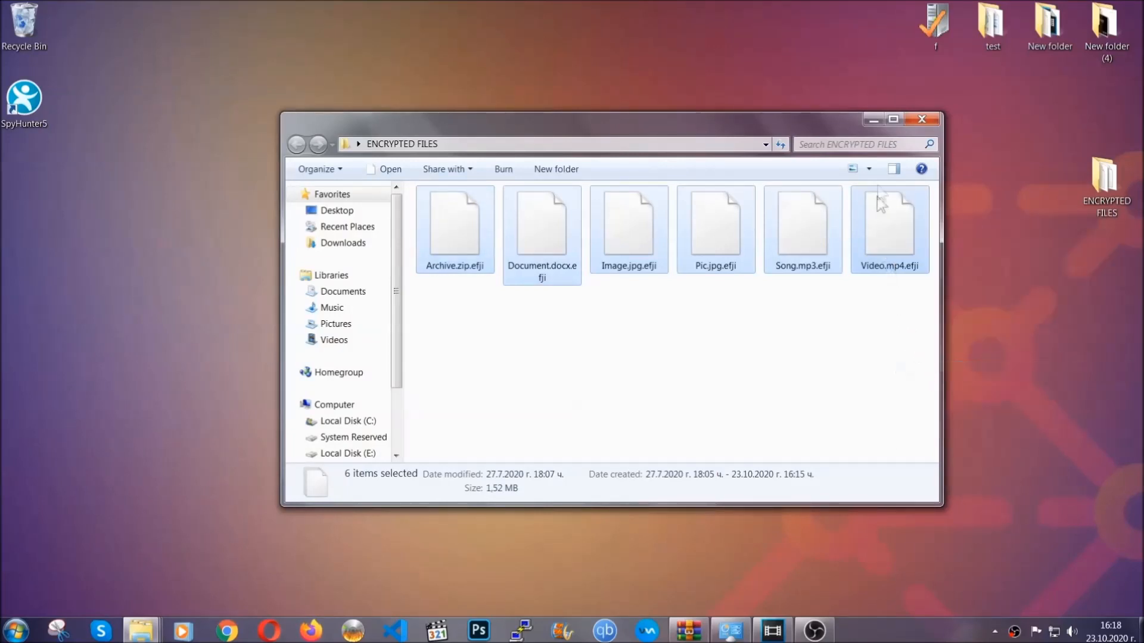
left_click(922, 119)
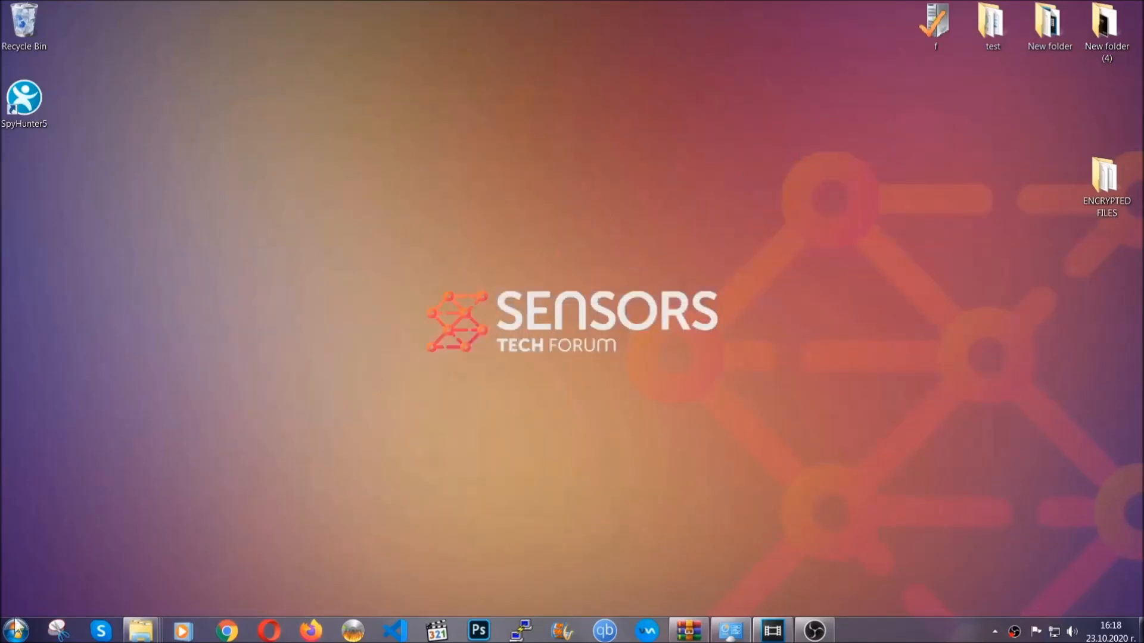
mouse_move(222, 453)
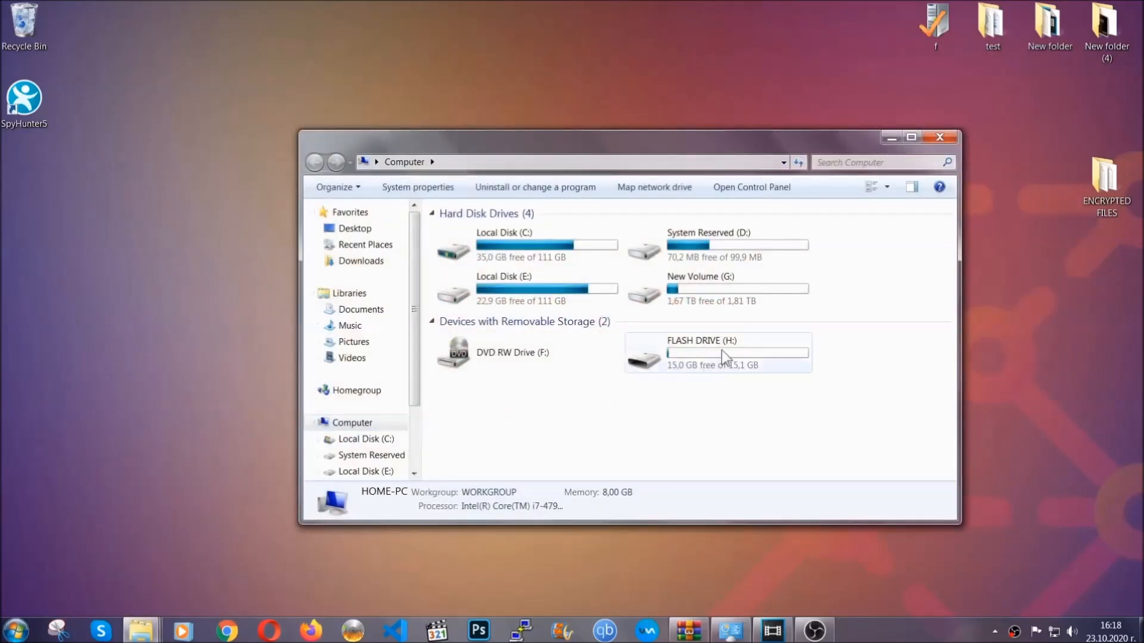
Step: Paste the copied files onto FLASH DRIVE (H:) and close the window
double_click(717, 352)
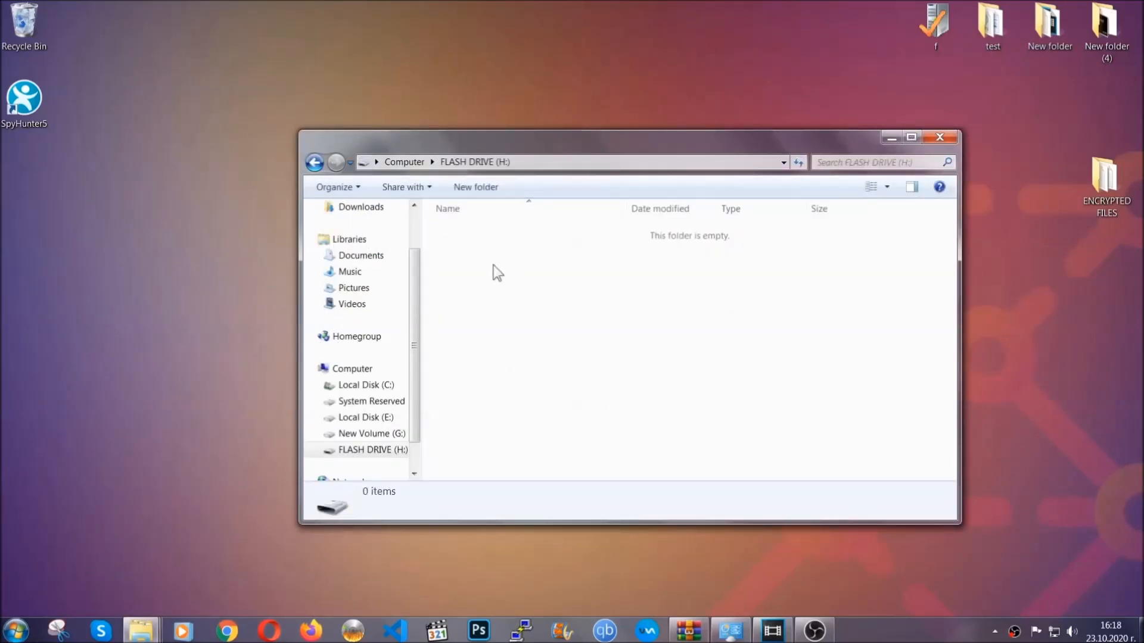
right_click(496, 273)
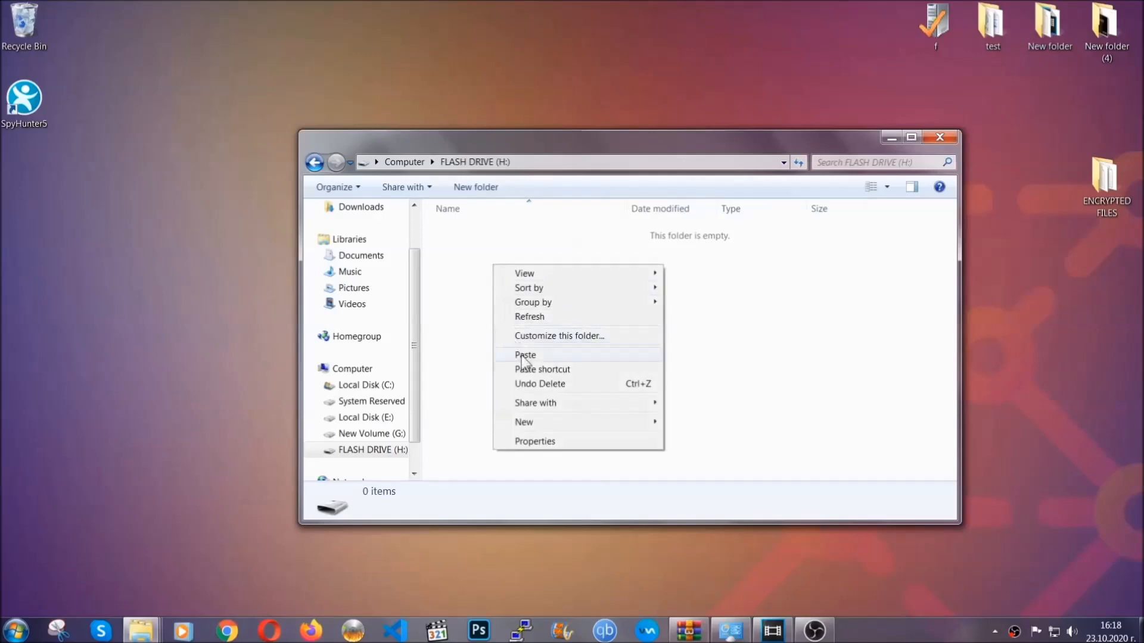
left_click(524, 354)
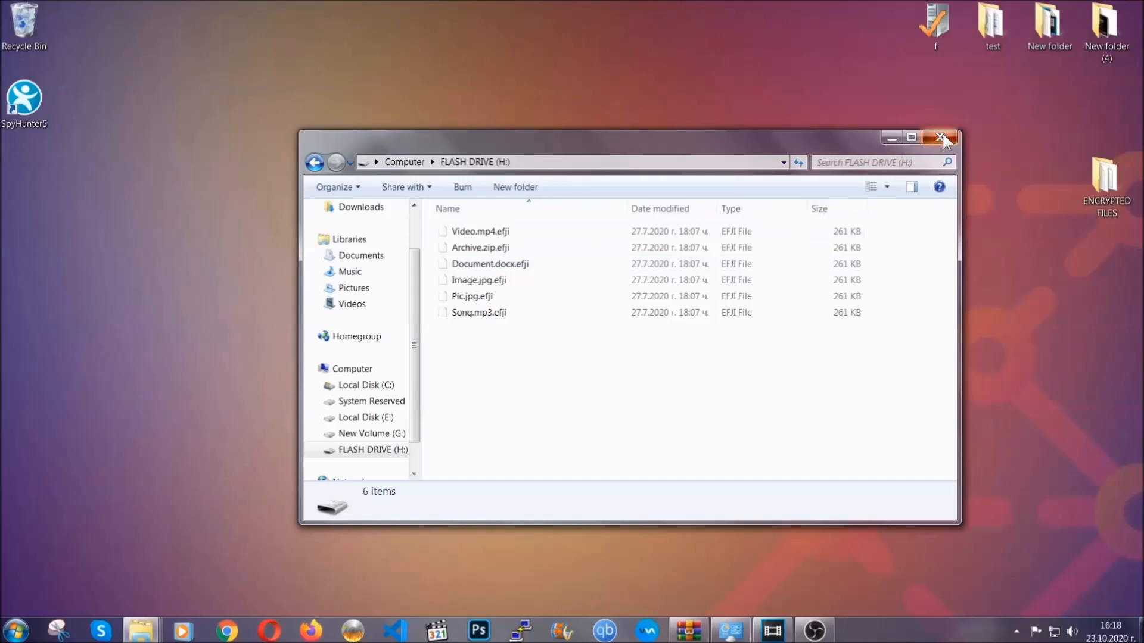
left_click(942, 137)
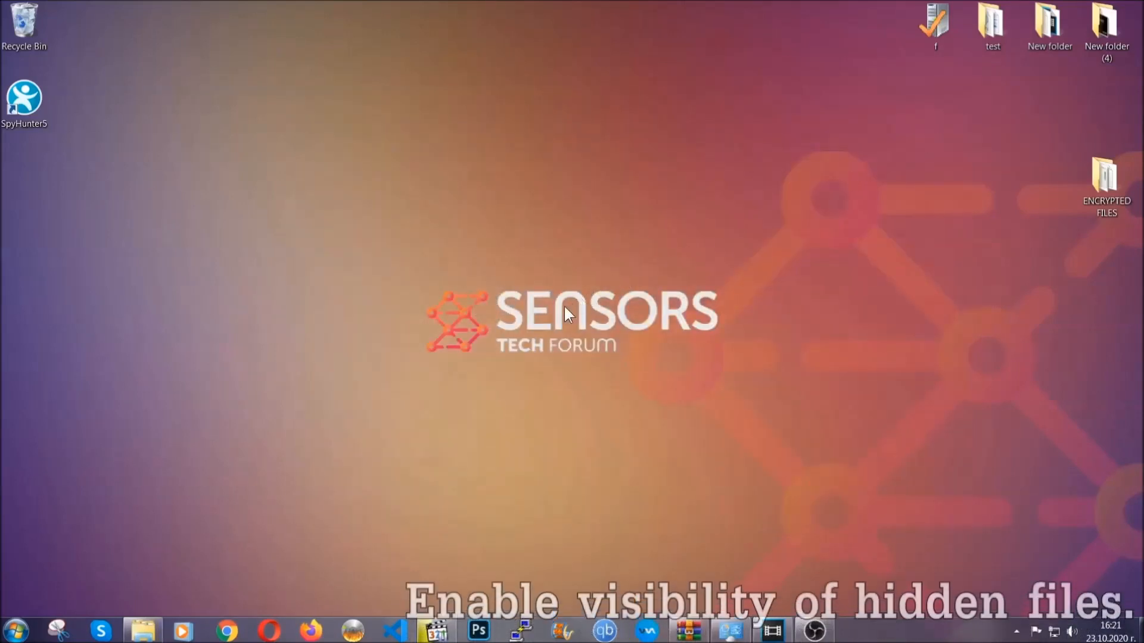
mouse_move(80, 565)
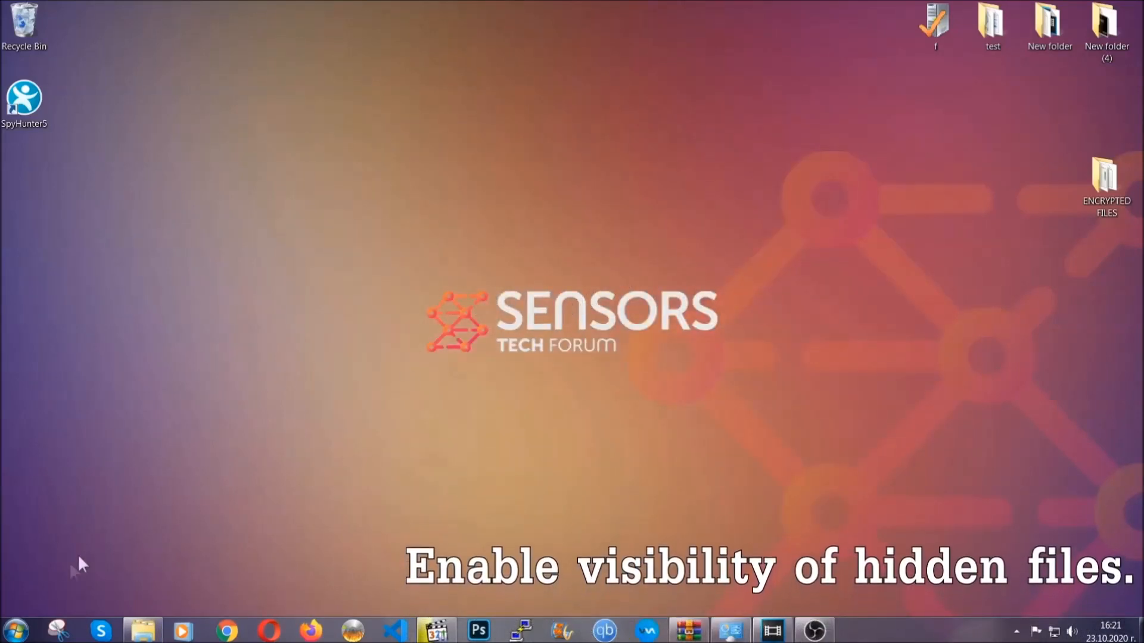
Step: Search Start for 'show hidden files and folders' and enable 'Show hidden files, folders, and drives'
left_click(14, 629)
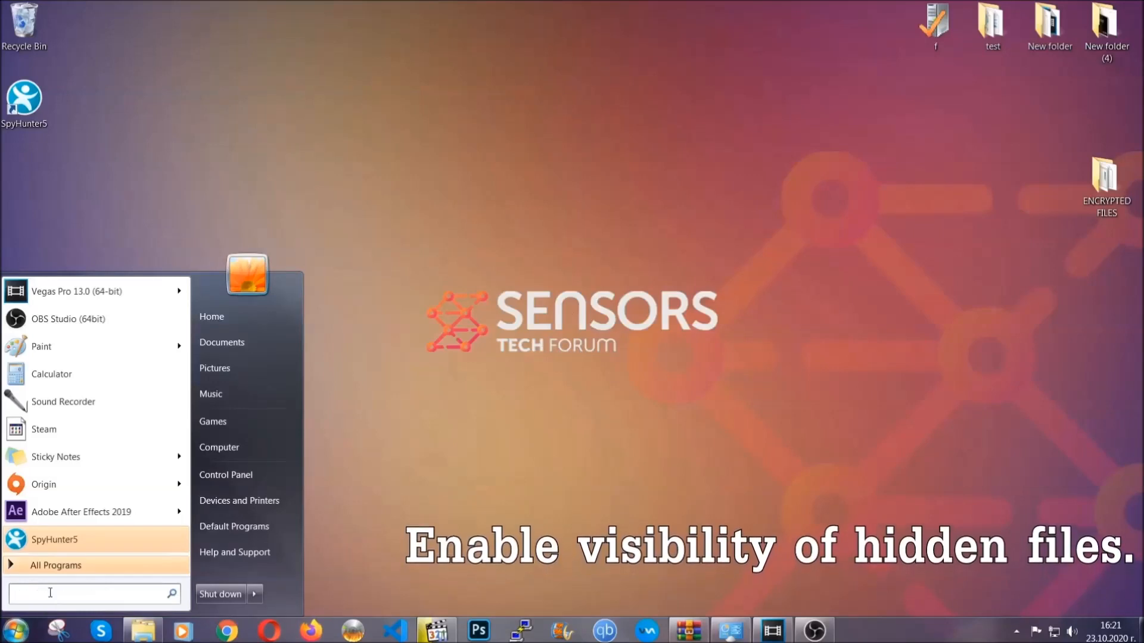
type("s")
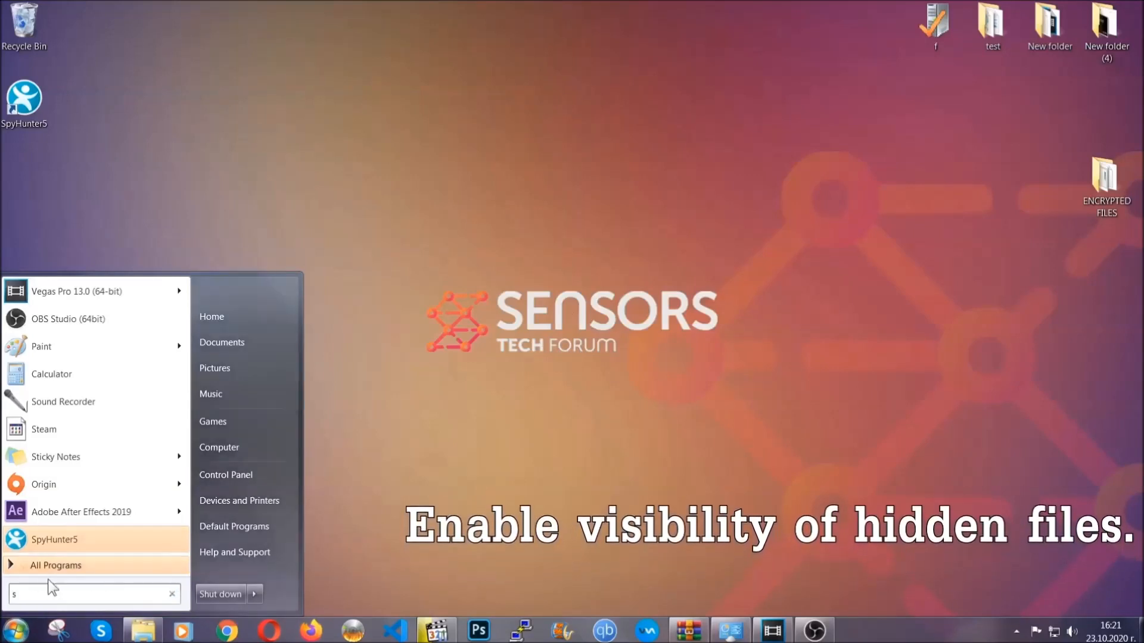
type("how")
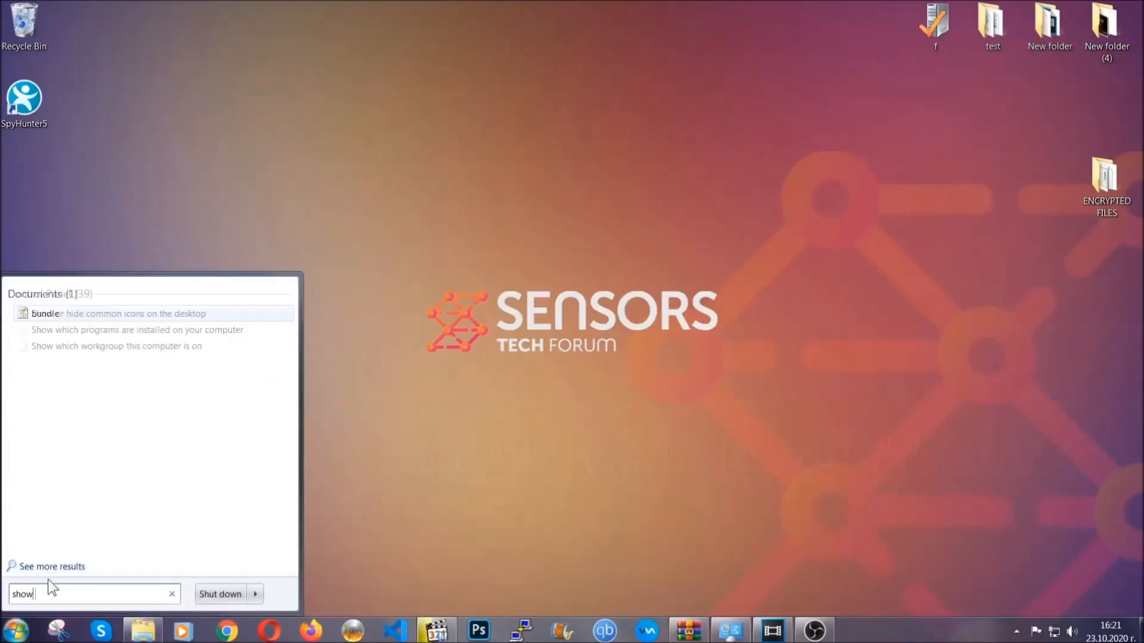
type("hidden files")
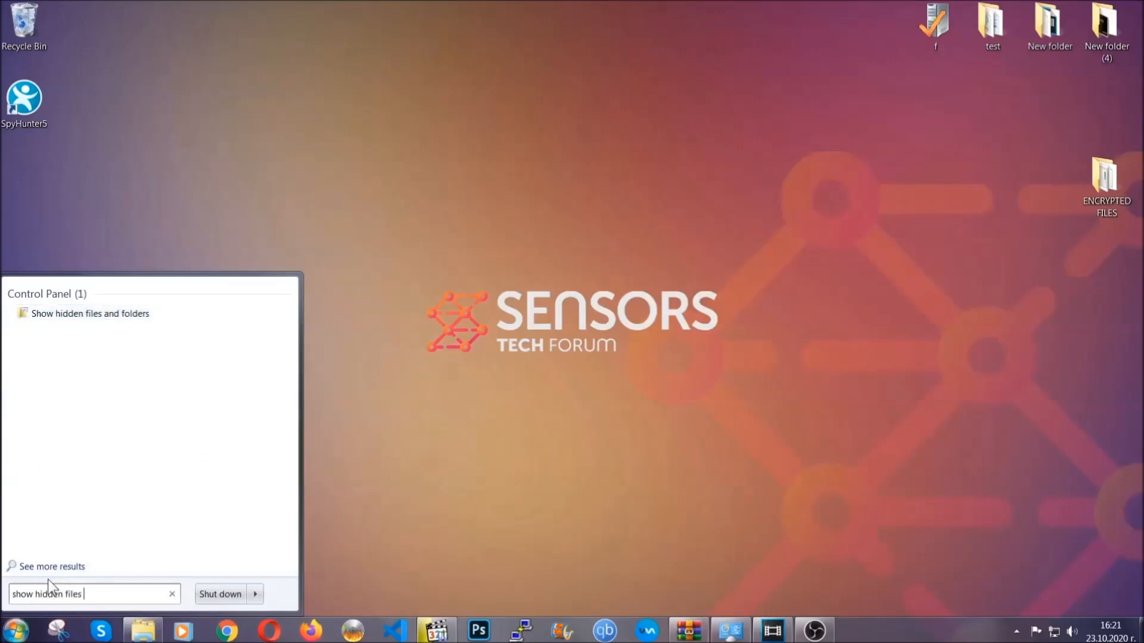
type("and folders")
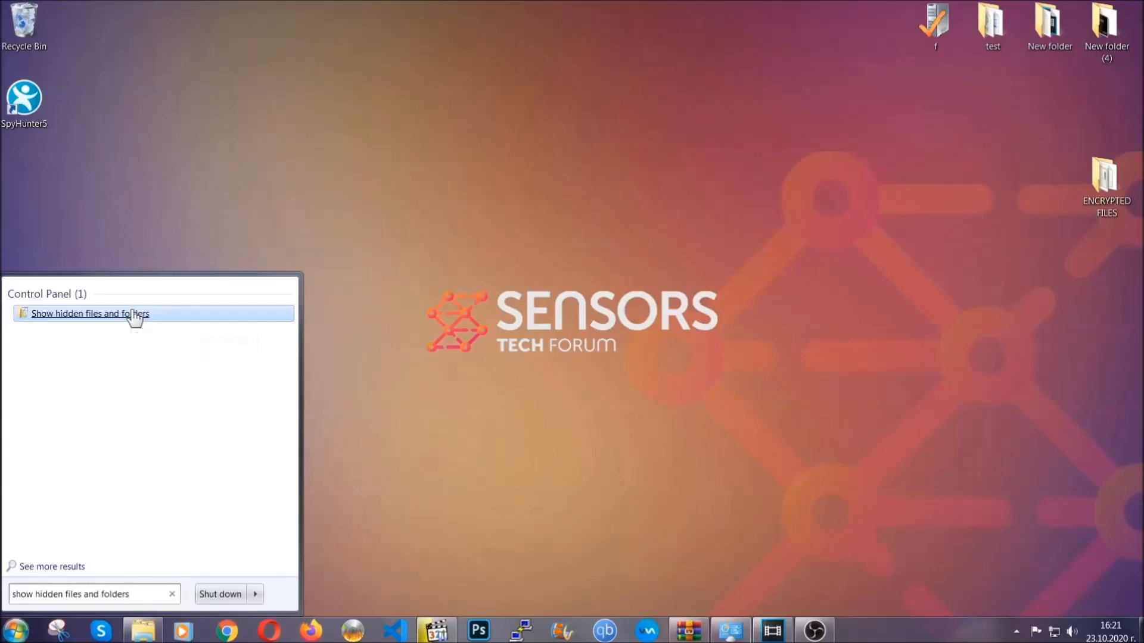
left_click(91, 312)
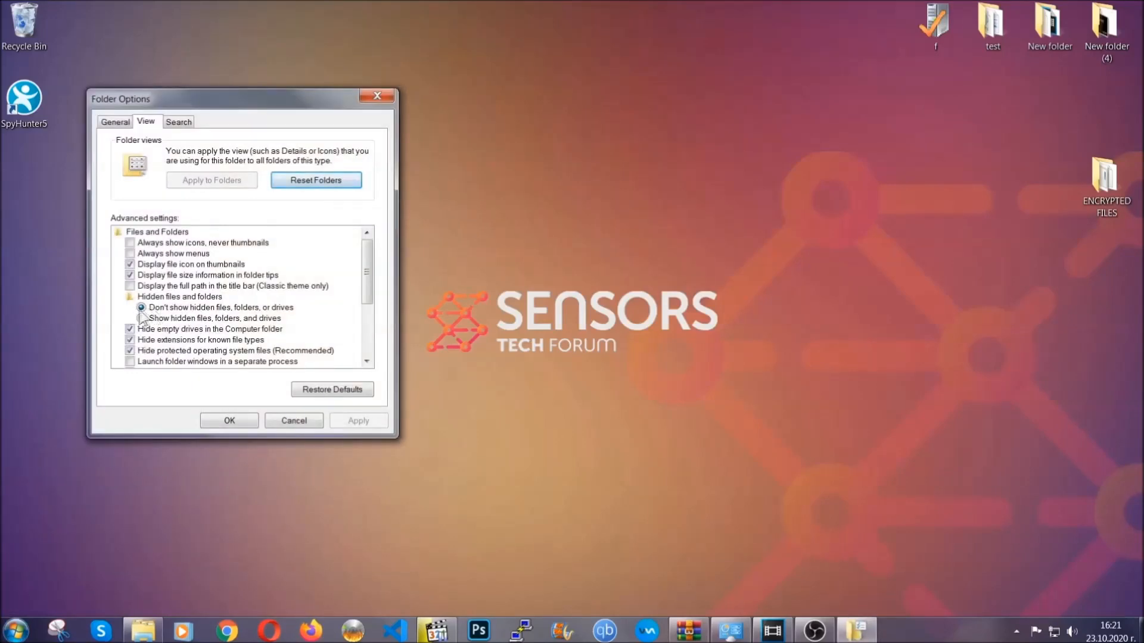
left_click(141, 318)
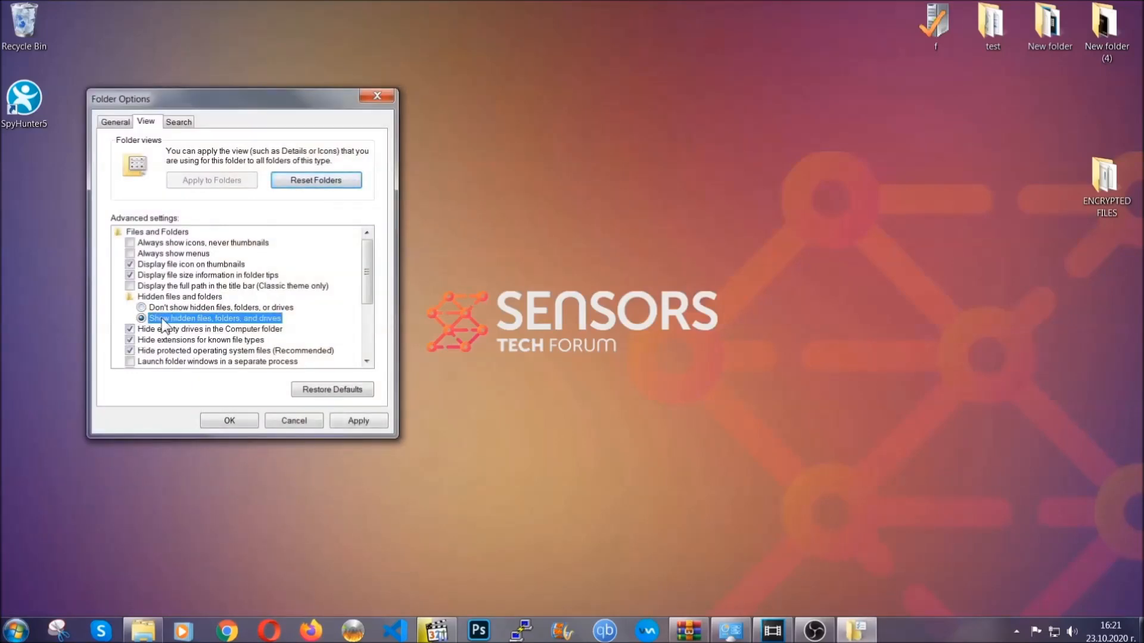
left_click(358, 421)
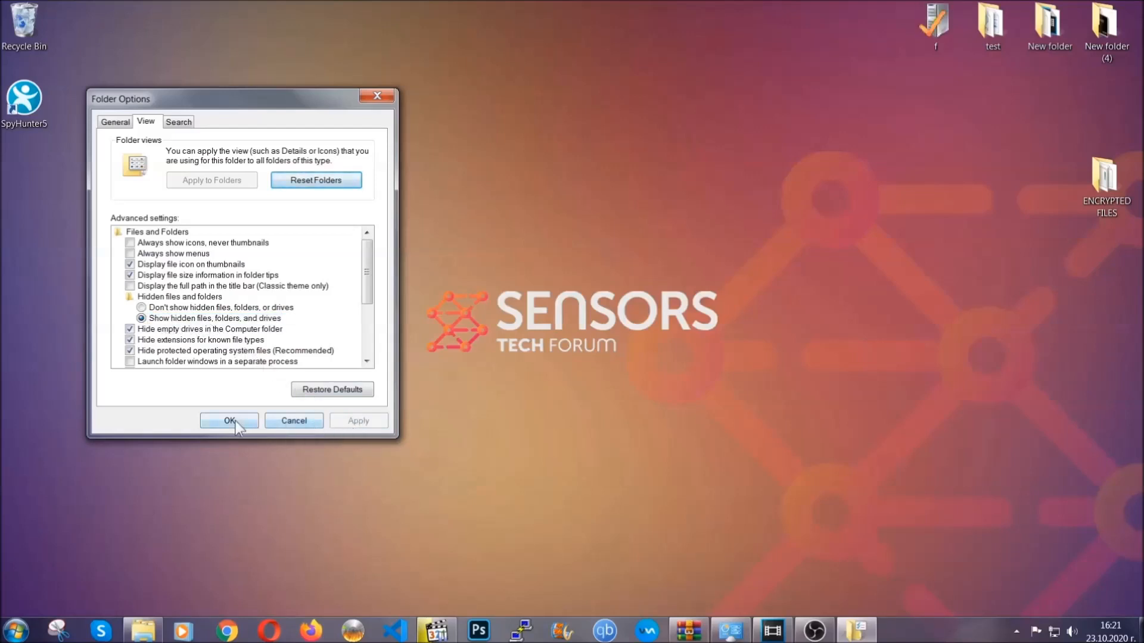
left_click(228, 420)
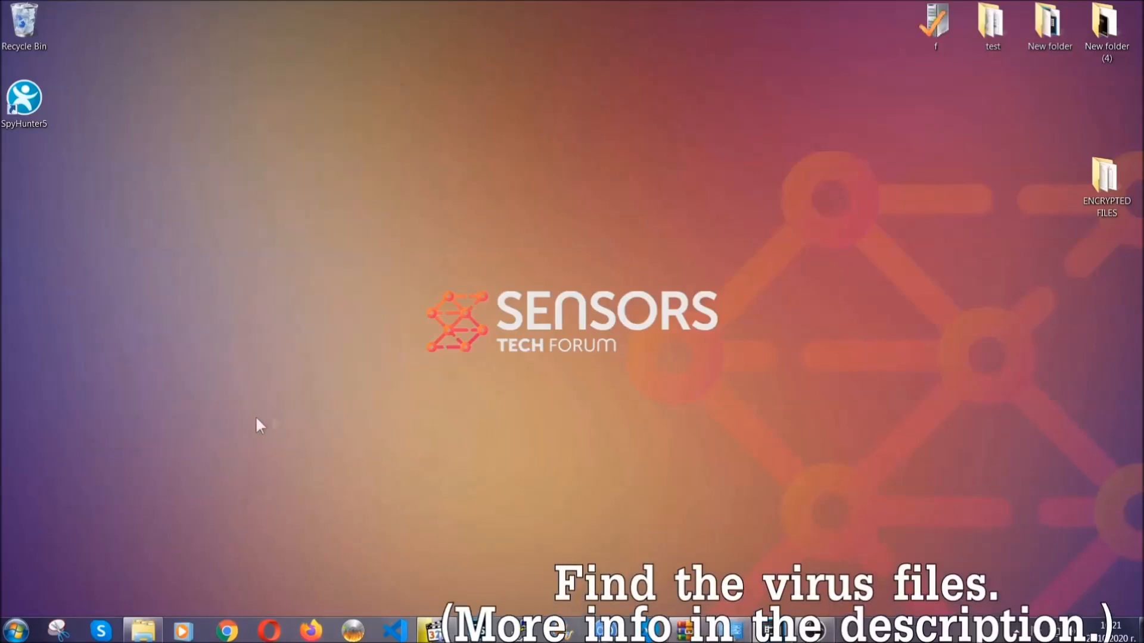
mouse_move(555, 327)
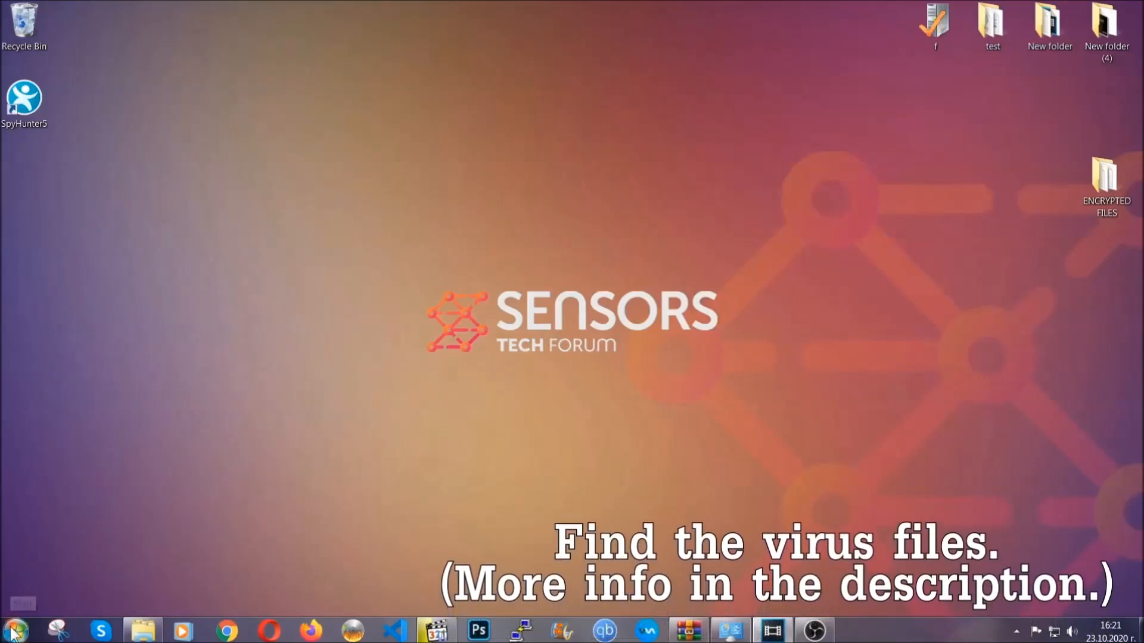
Step: From Computer, search for the Example Virus Name .exe file
left_click(11, 630)
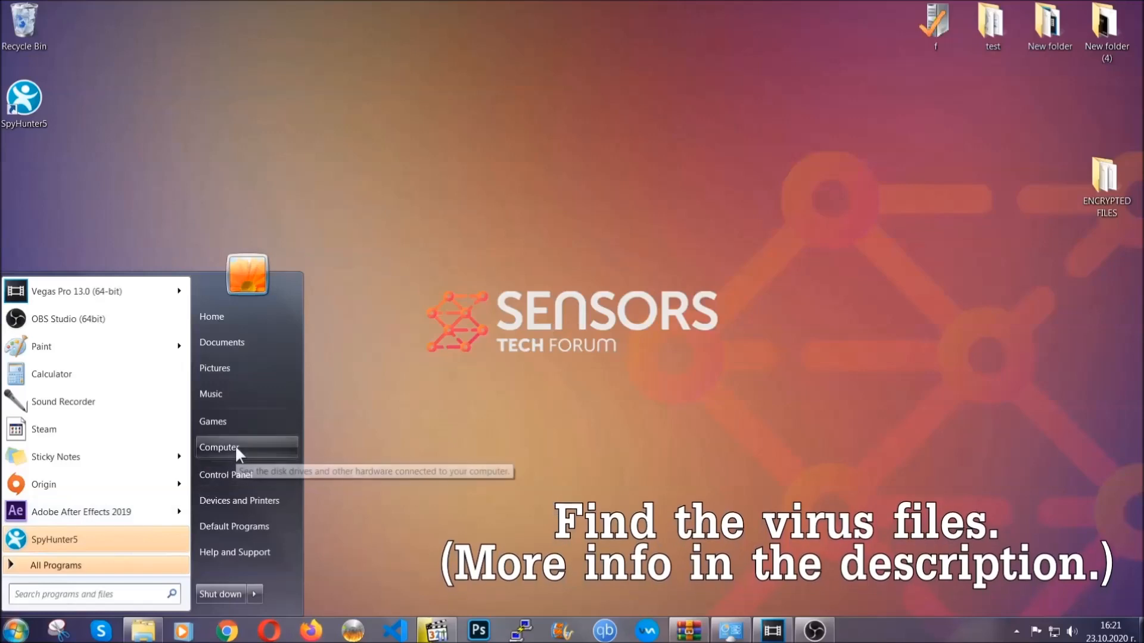
left_click(221, 447)
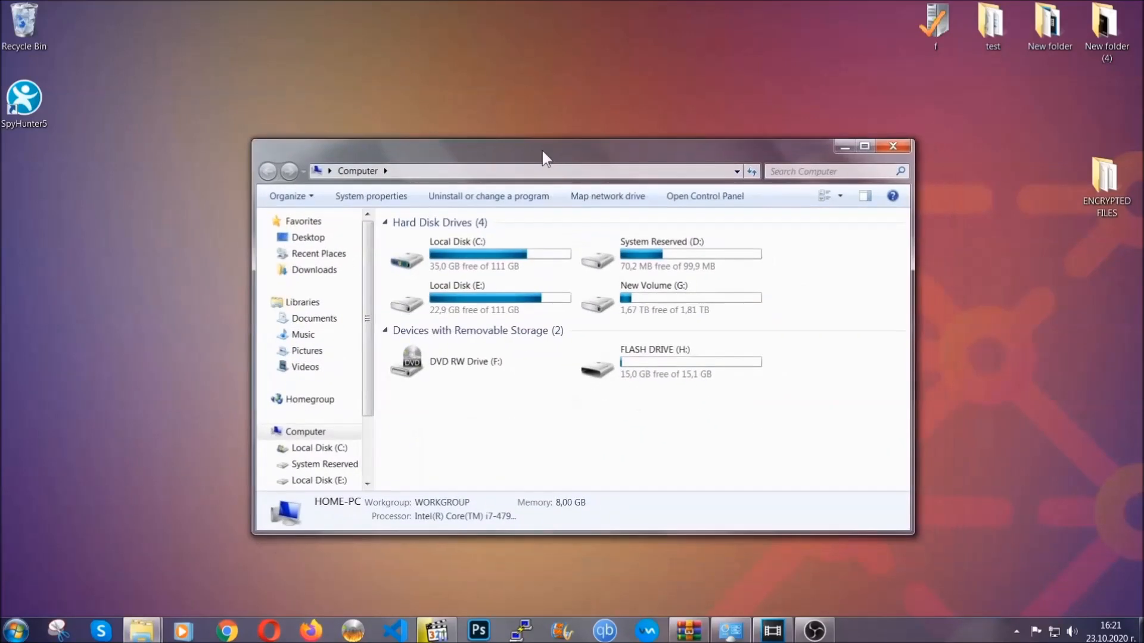
left_click(835, 171)
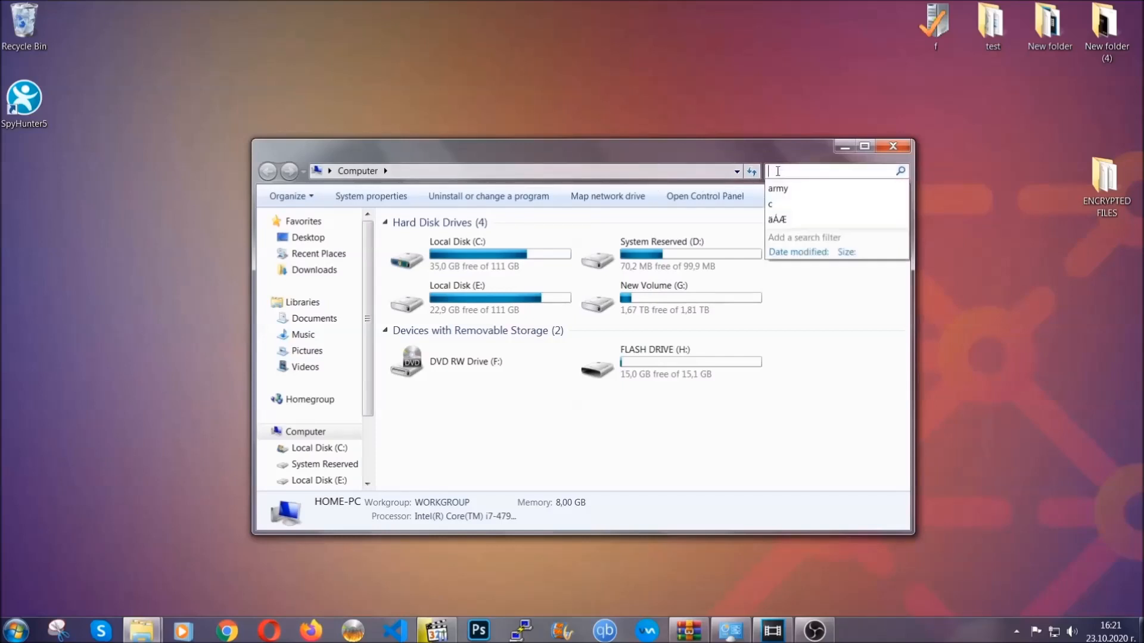
type("fileextension")
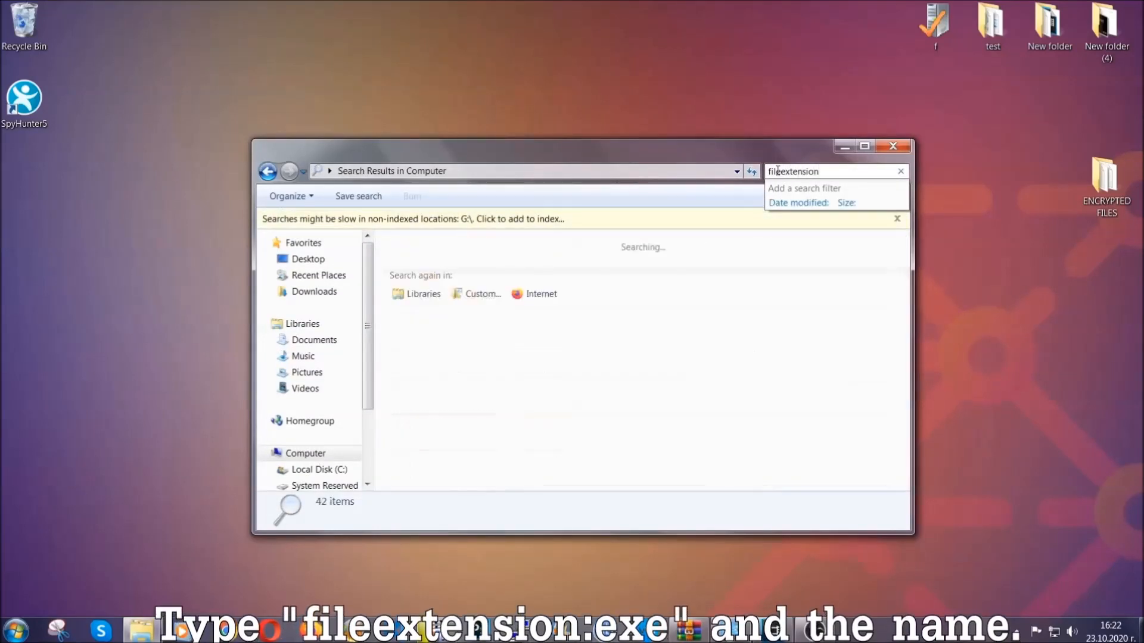
type(":exe E")
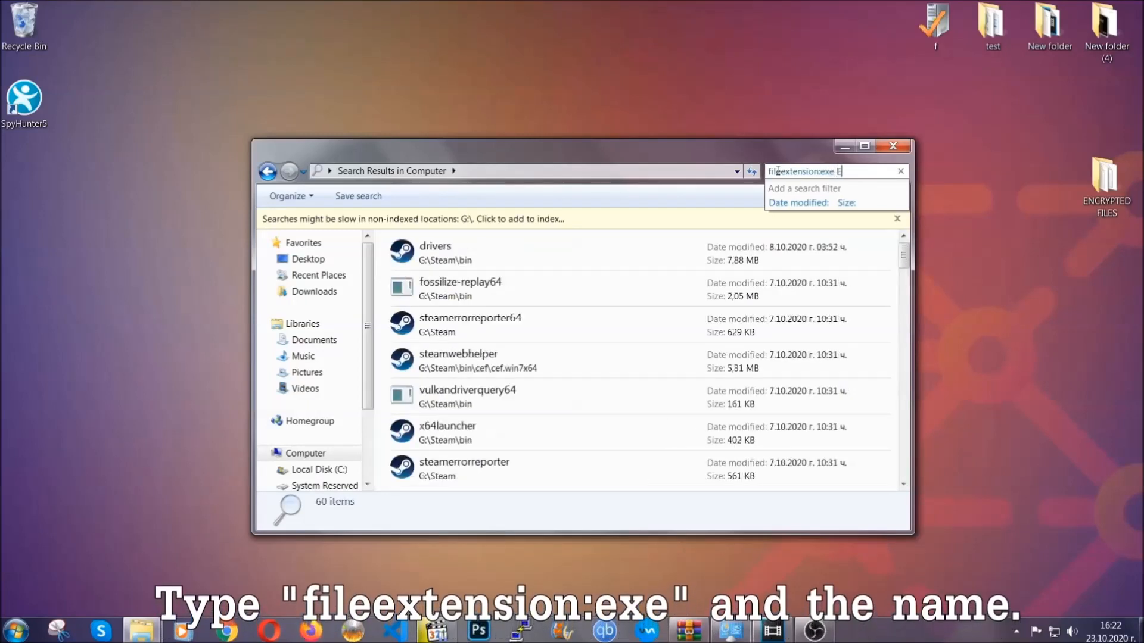
type("xample Virus Name")
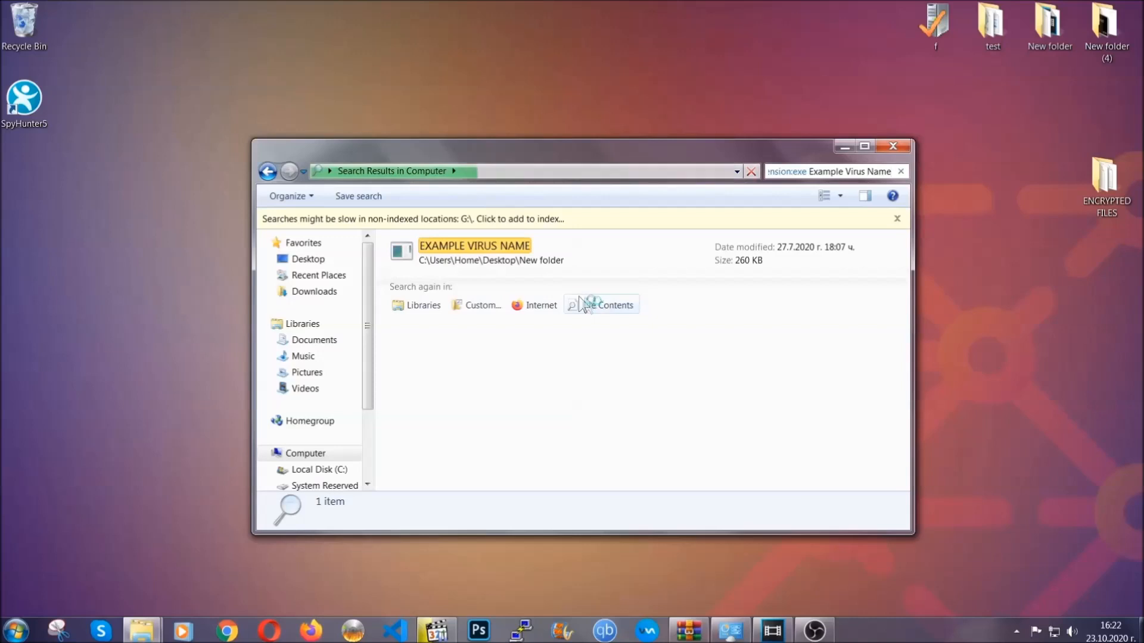
Step: Delete the EXAMPLE VIRUS NAME result to the Recycle Bin and close the window
left_click(474, 251)
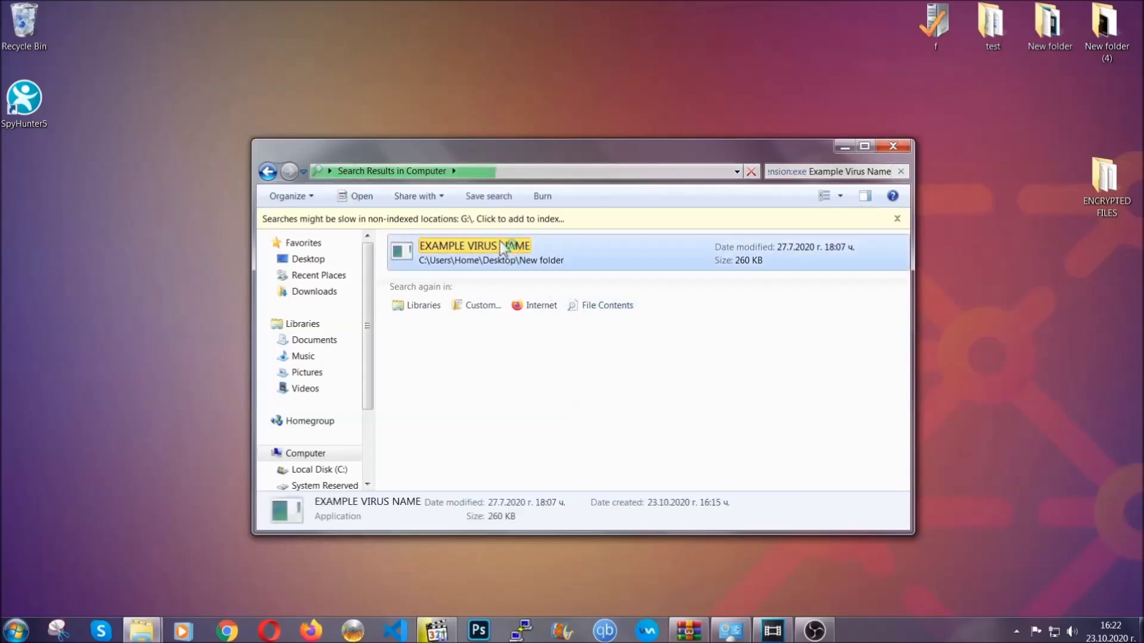
right_click(474, 251)
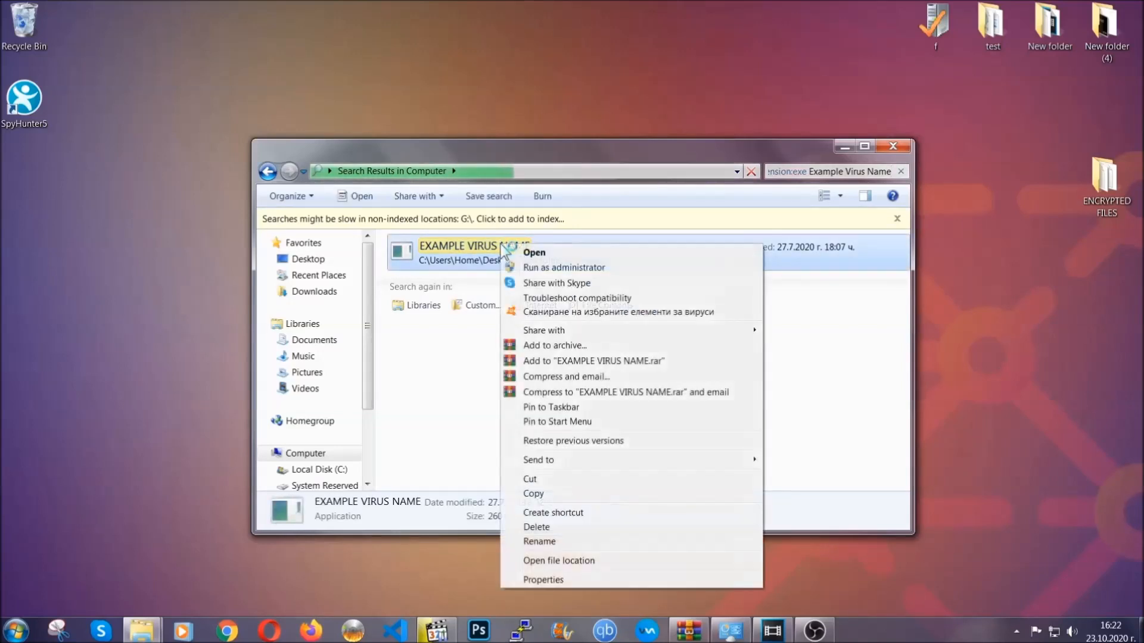
mouse_move(537, 526)
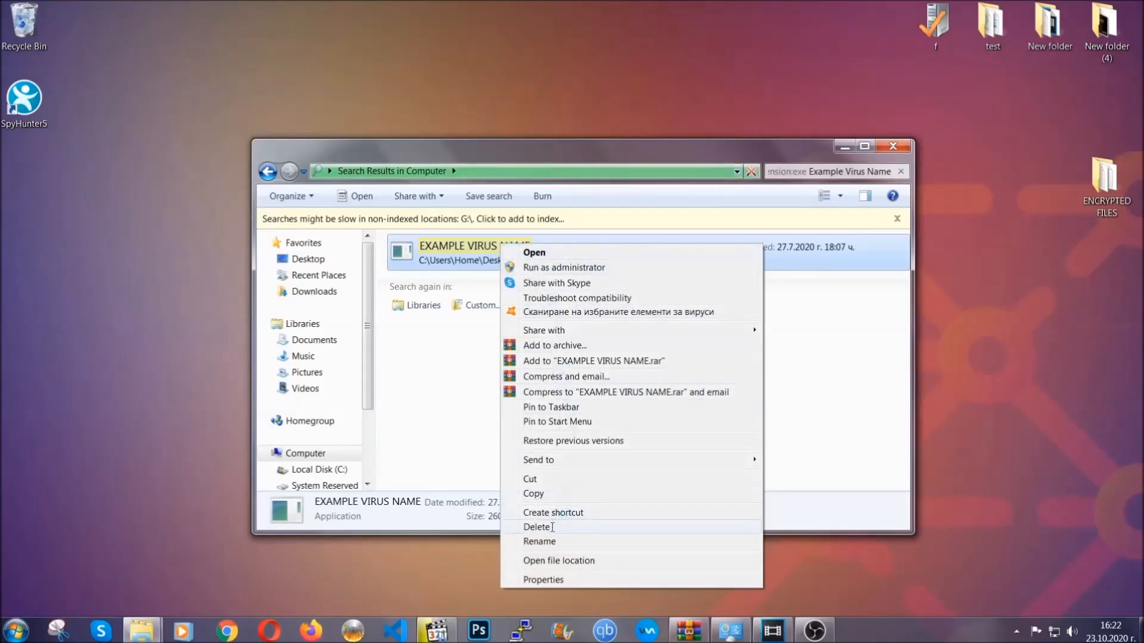
left_click(537, 526)
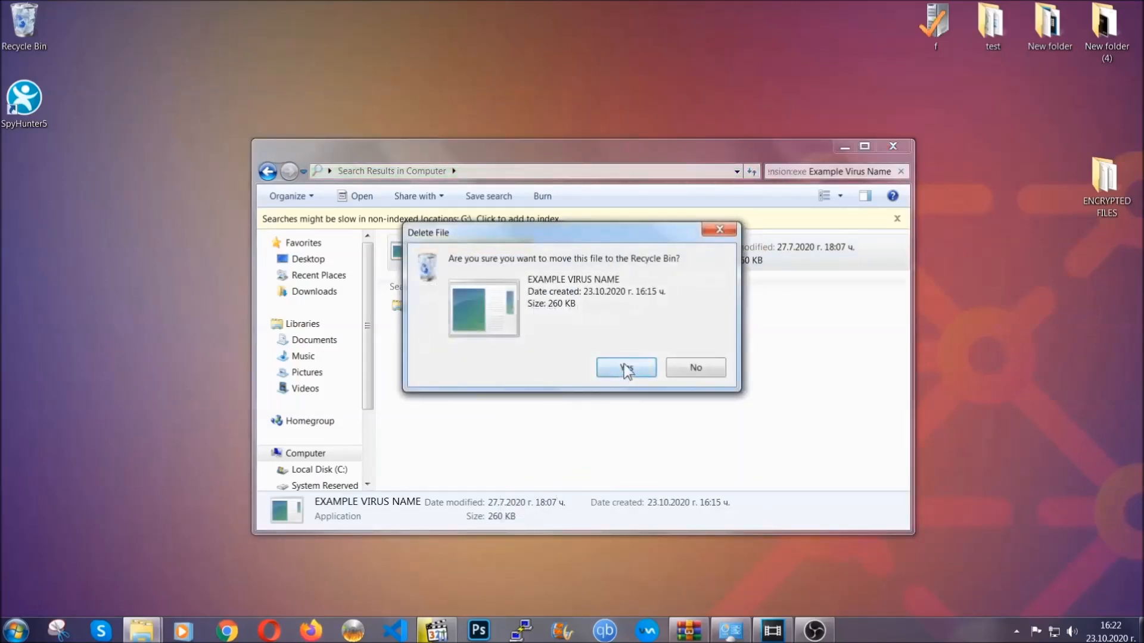
left_click(626, 367)
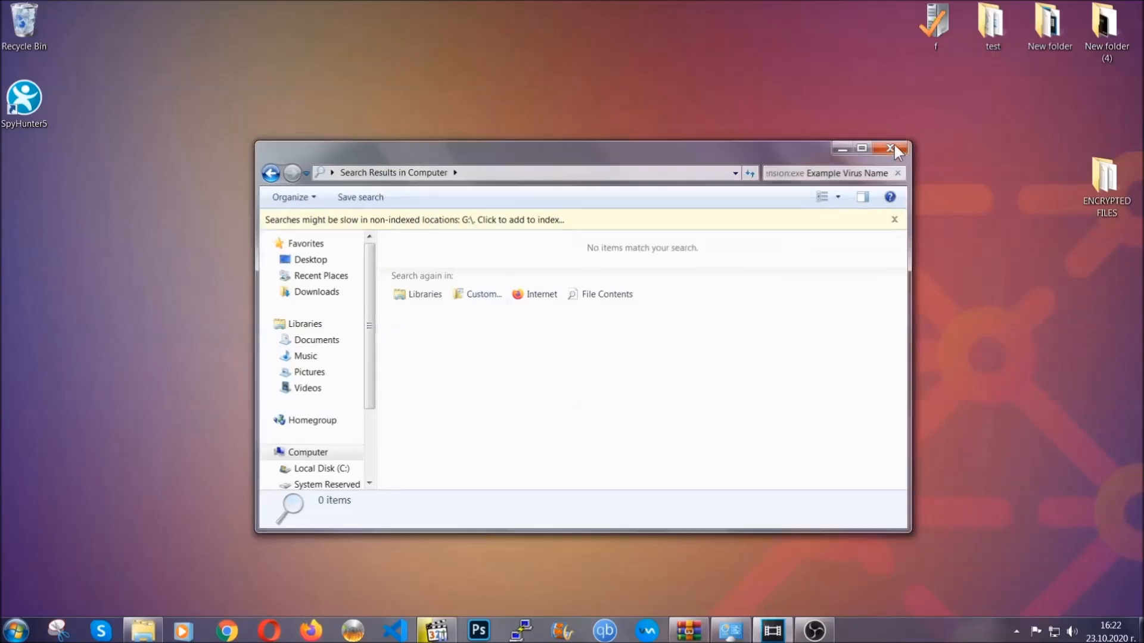
left_click(893, 148)
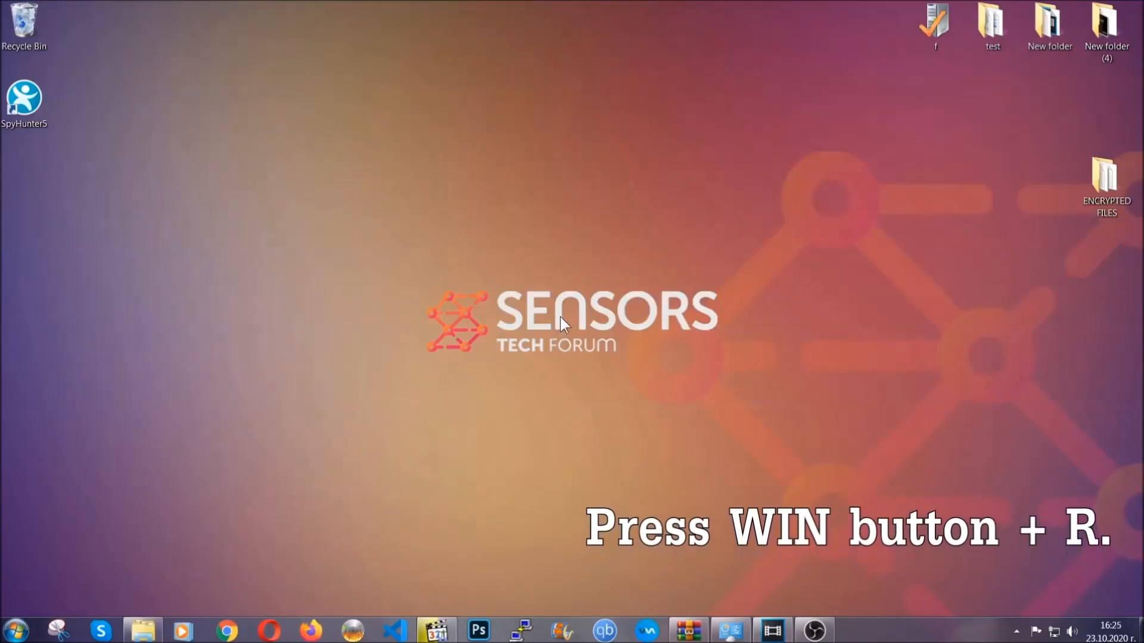
Step: Run REGEDIT from the Win+R Run dialog
key("win+r")
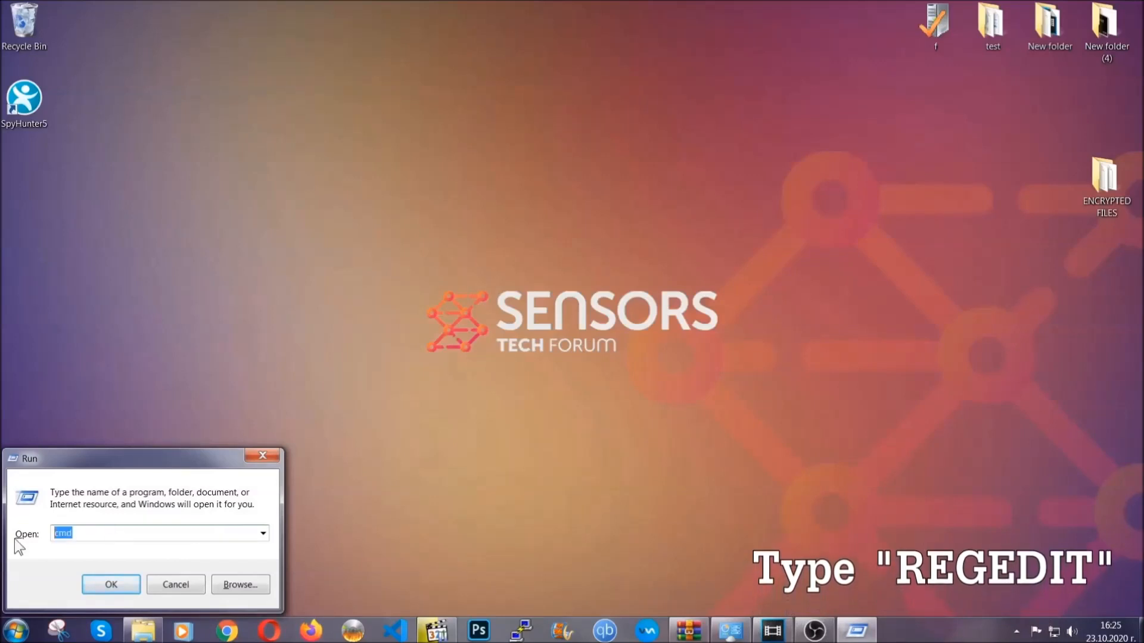
type("REGEDIT")
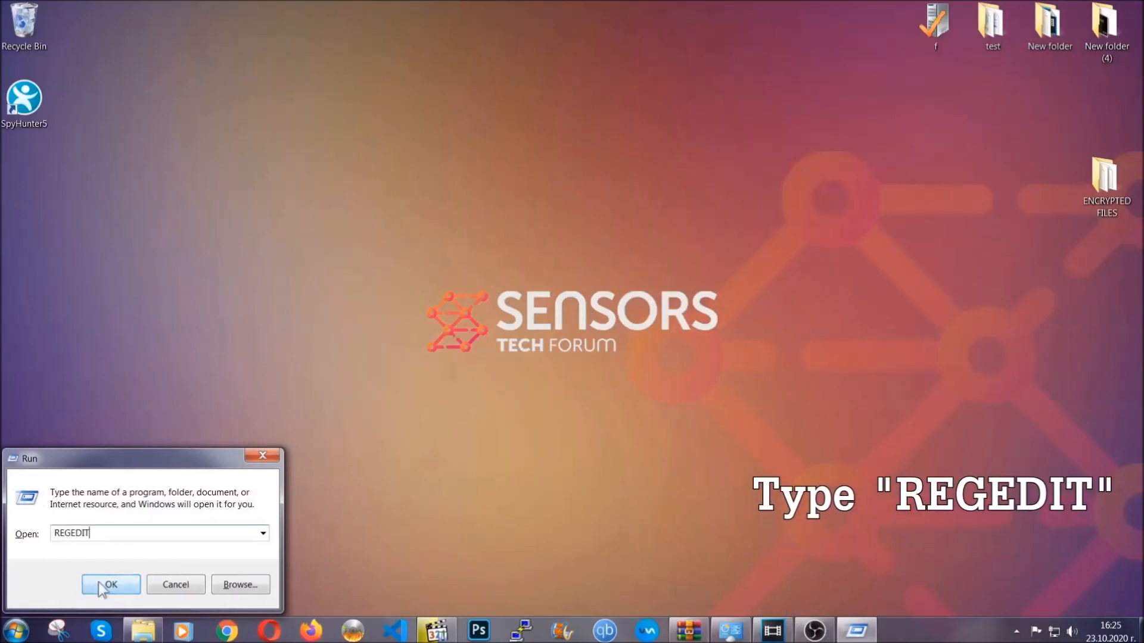
left_click(110, 585)
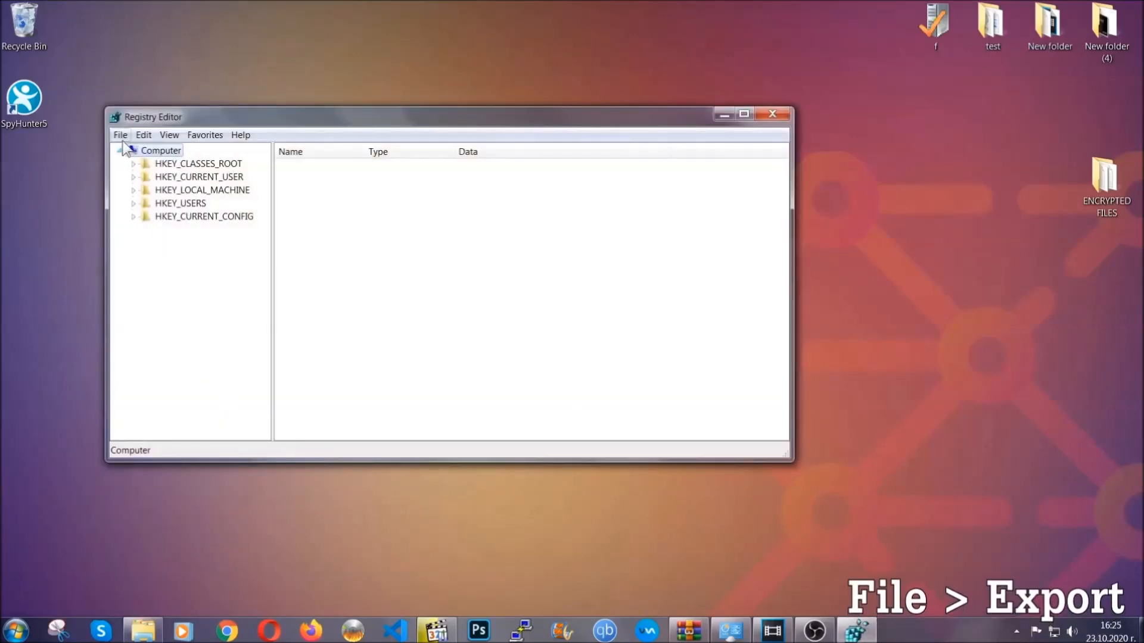
Step: Export the whole registry to the Desktop as BACKUP
left_click(120, 136)
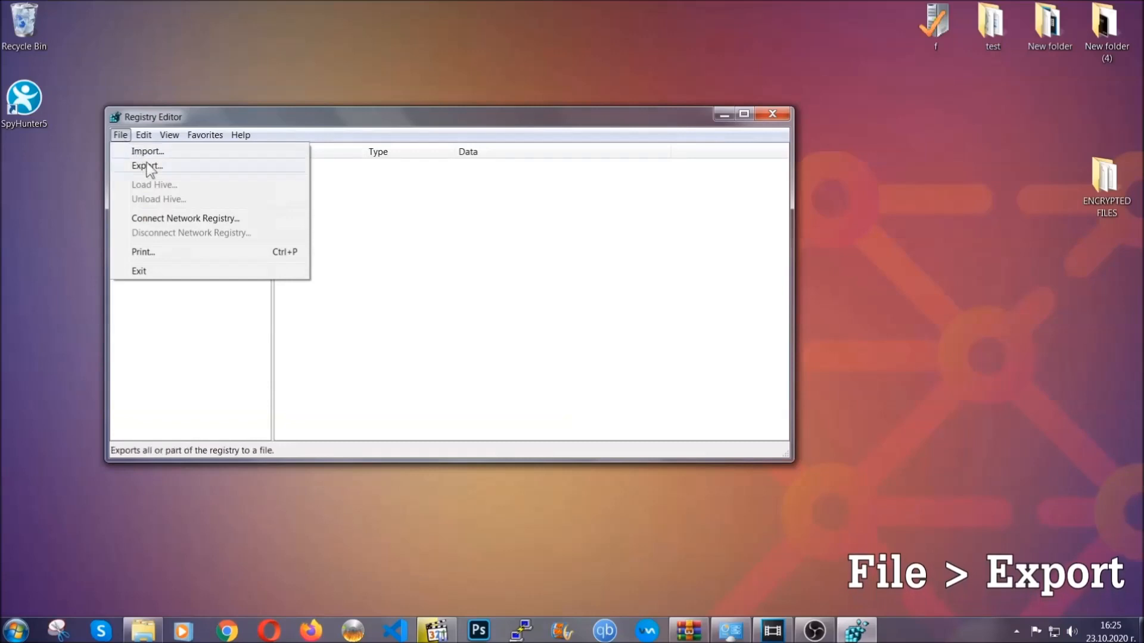
left_click(147, 166)
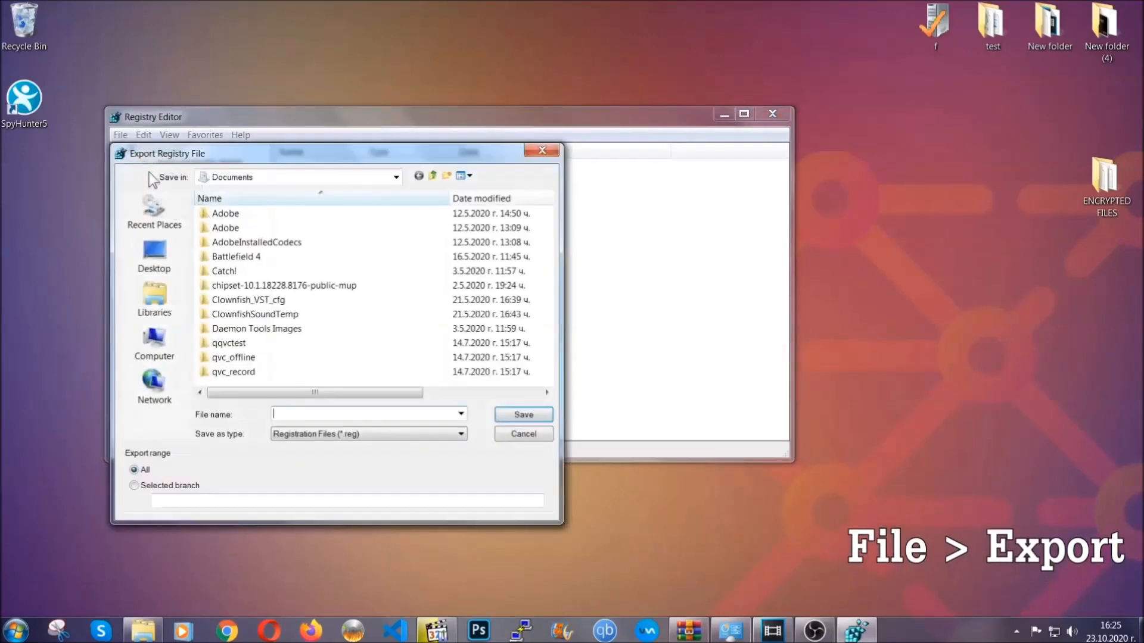
left_click(154, 256)
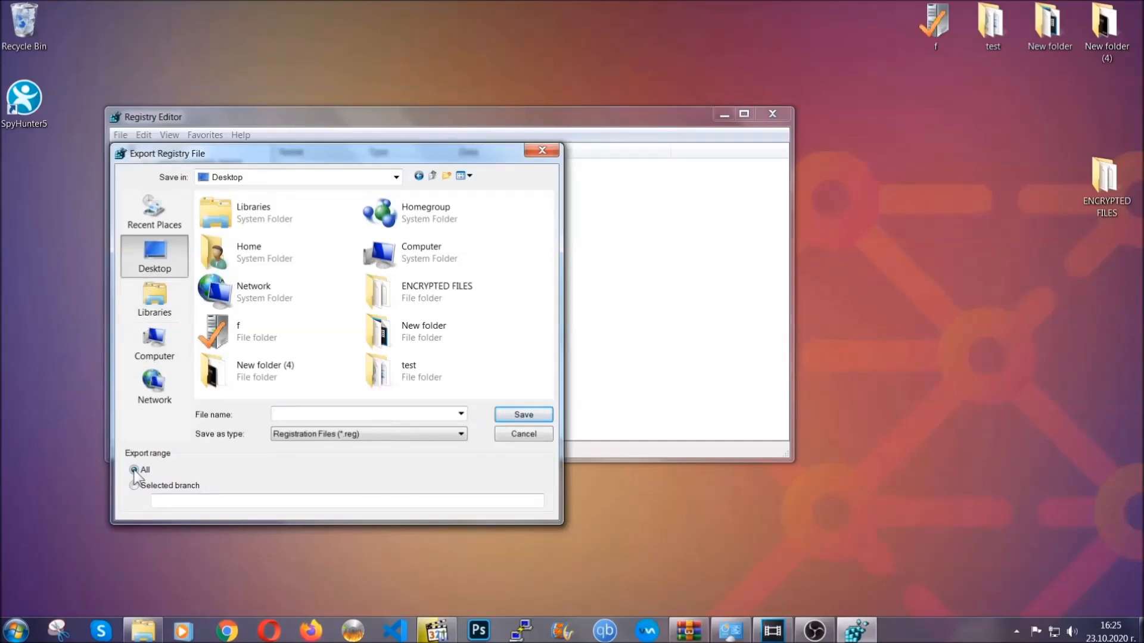
left_click(365, 415)
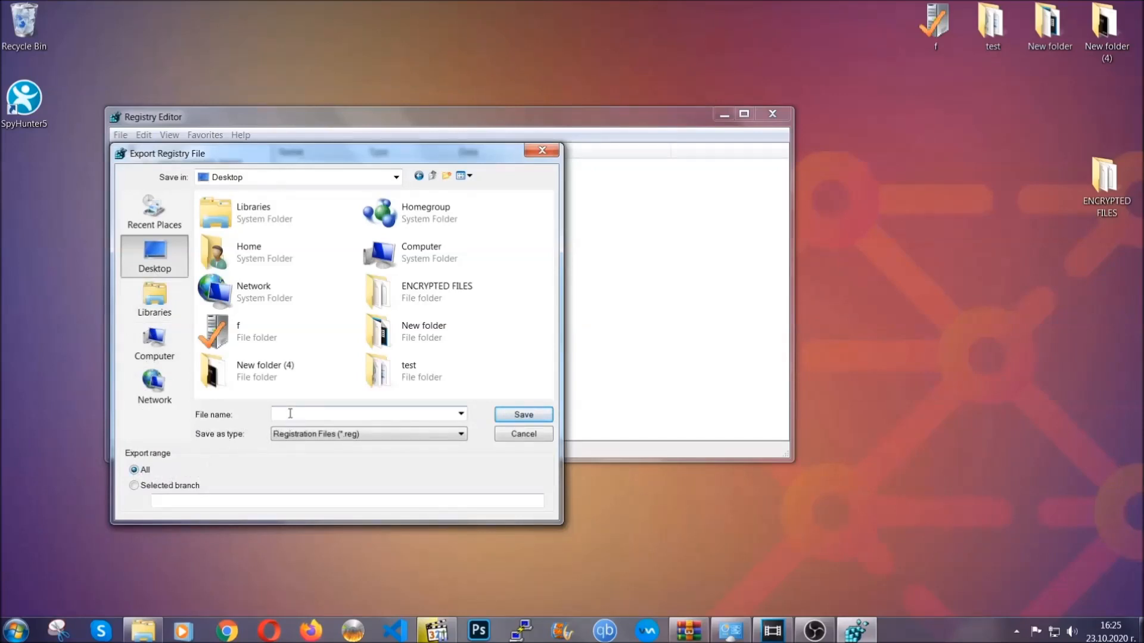
type("BACKUP")
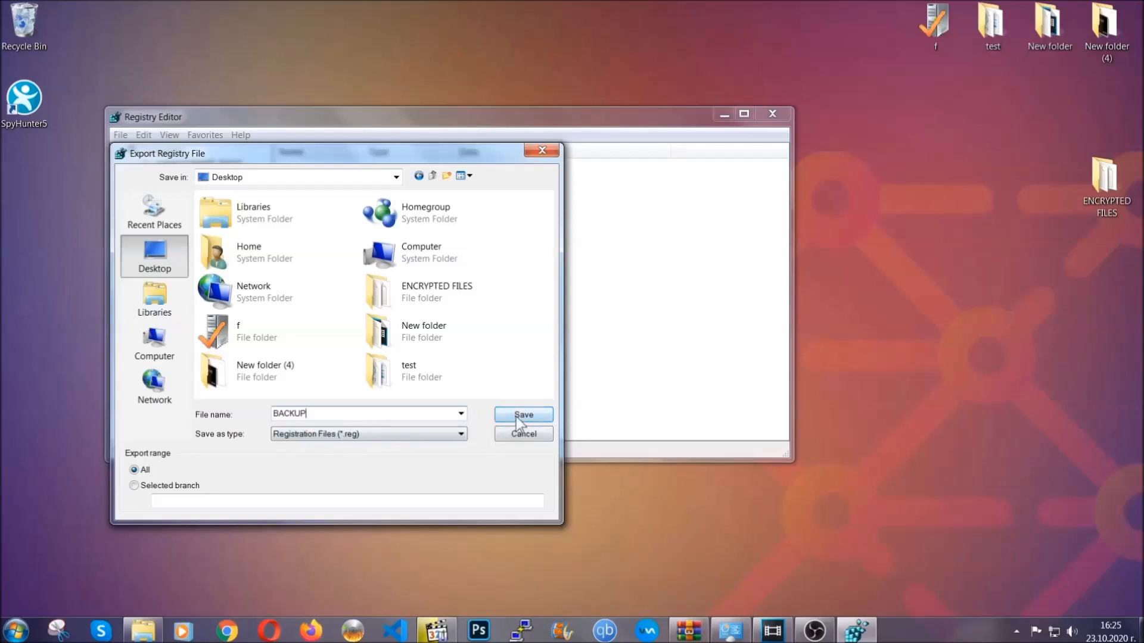
left_click(522, 414)
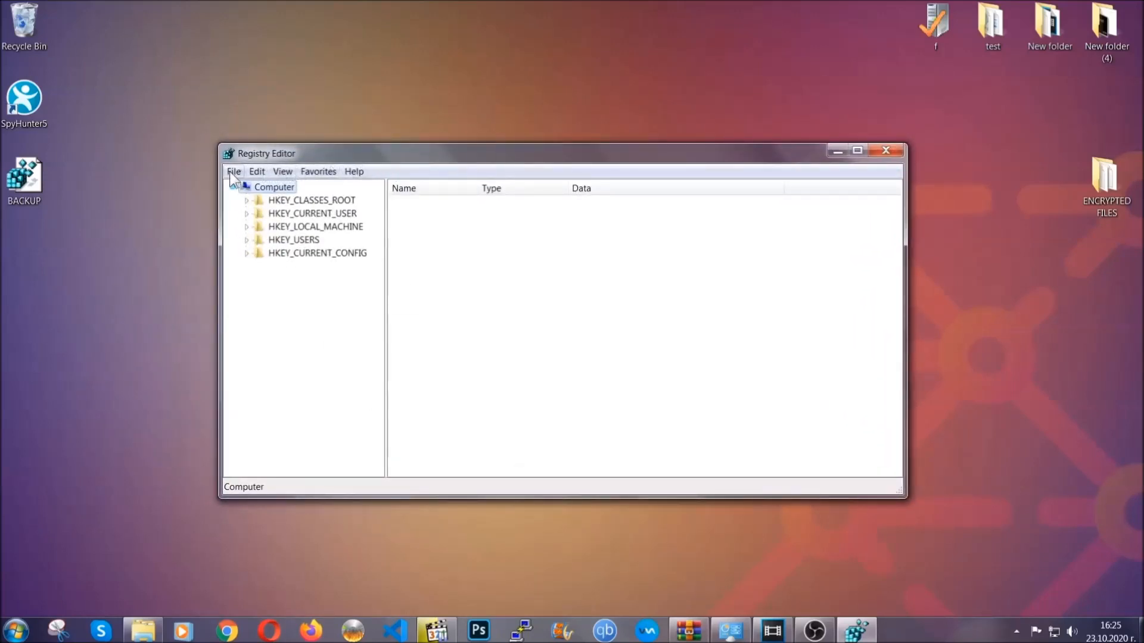
Step: Open and dismiss the File menu, then select HKEY_CURRENT_USER in the key tree
left_click(234, 171)
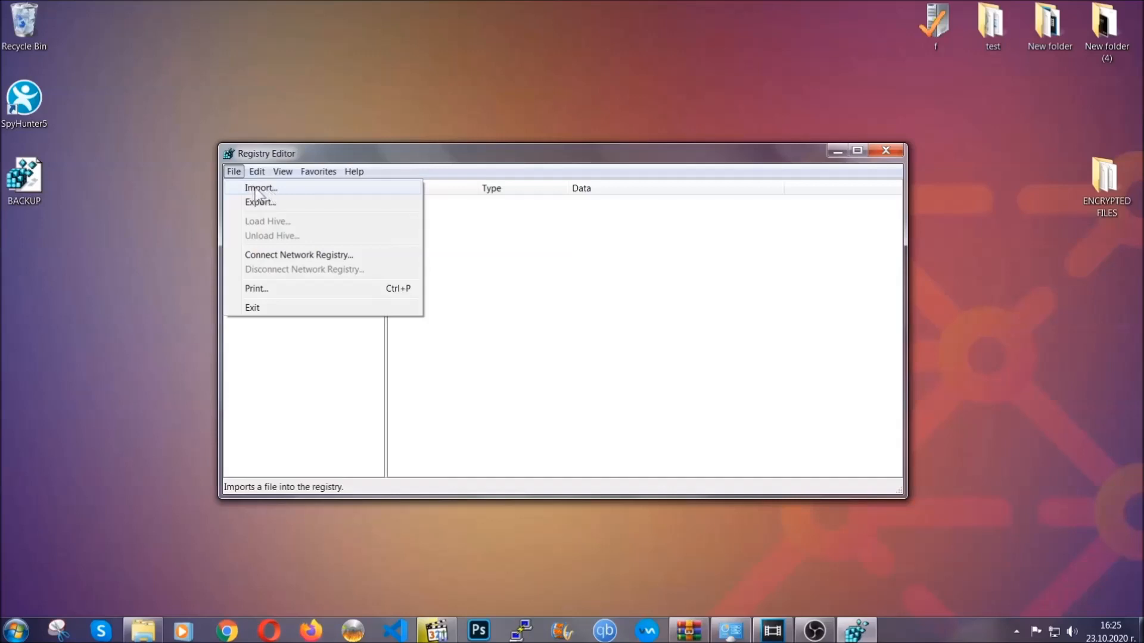
left_click(234, 171)
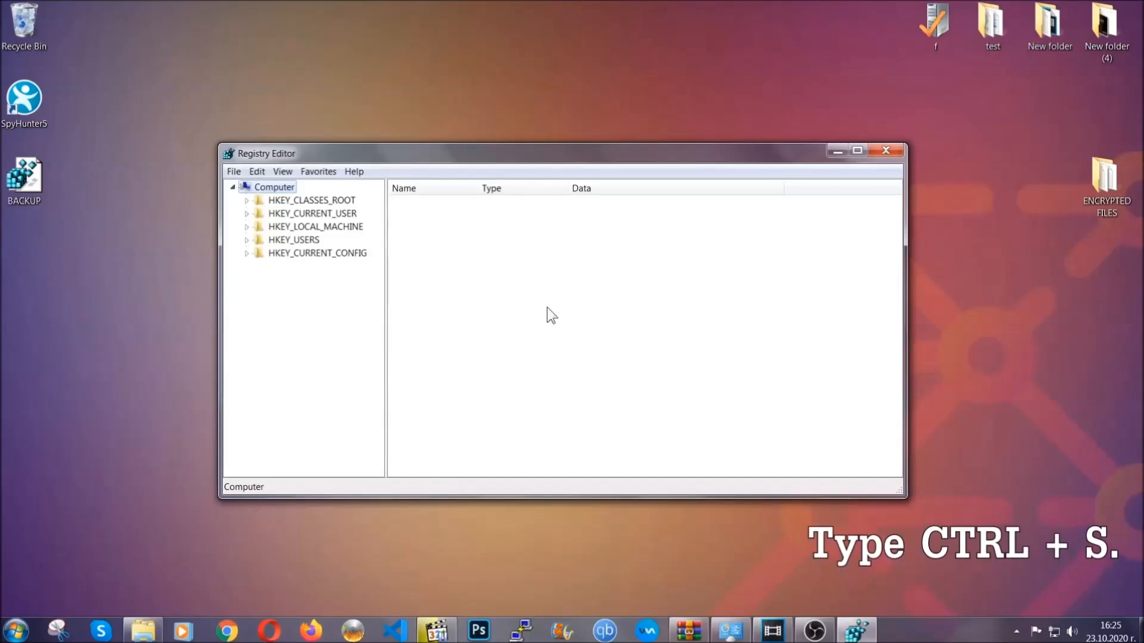
left_click(312, 214)
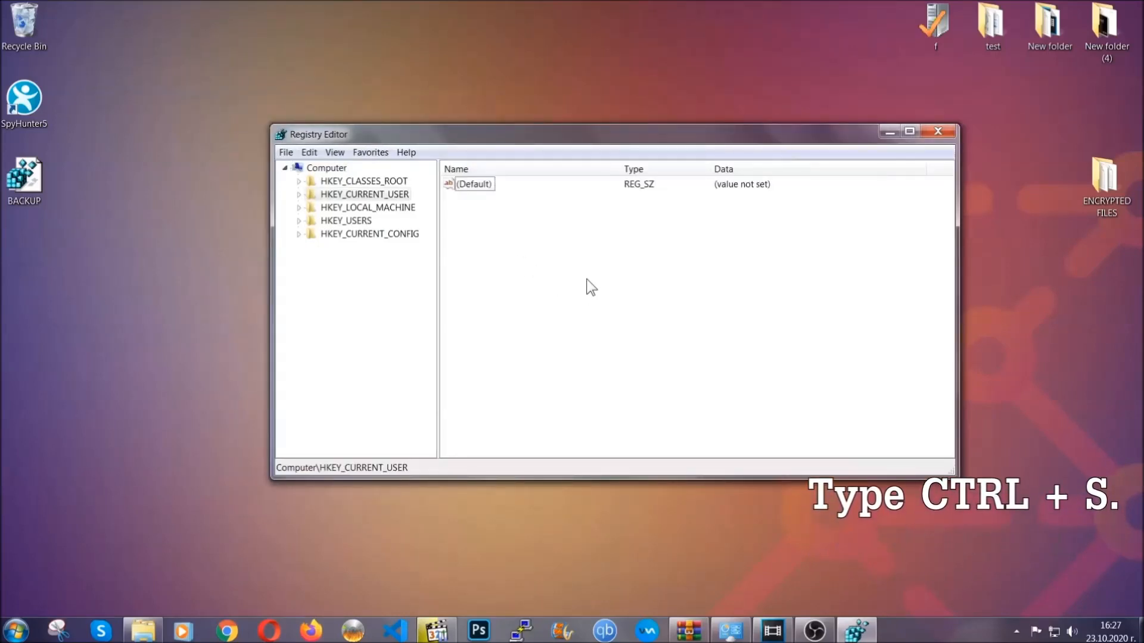
Step: Search the registry for RunOnce, then select the CurrentVersion Run key listing THE VIRUS
key("ctrl+f")
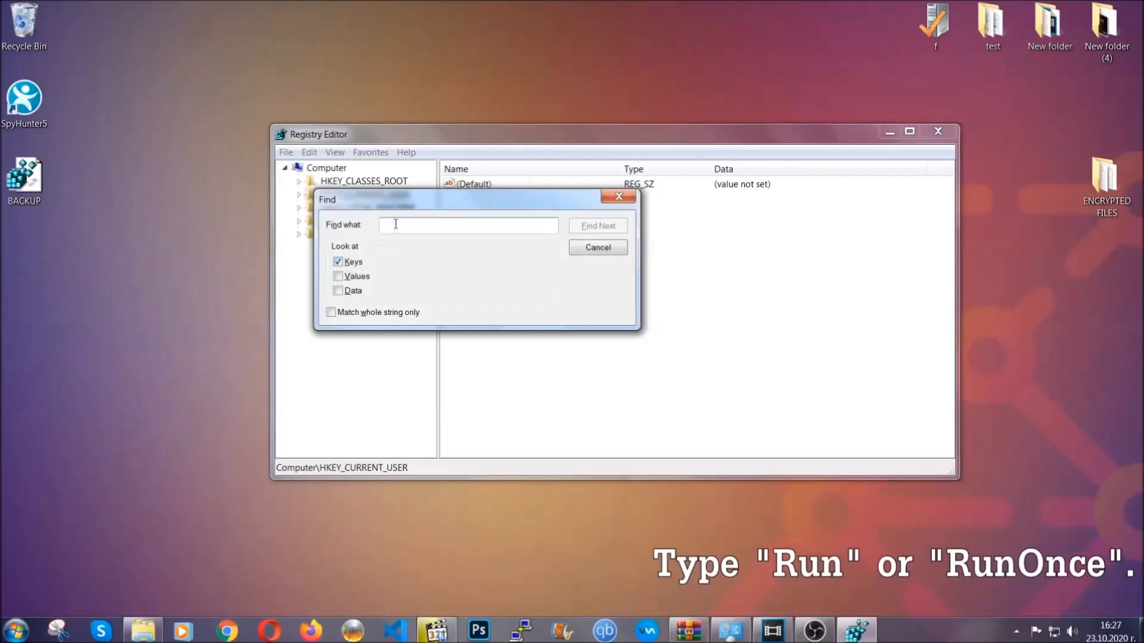
type("RunO")
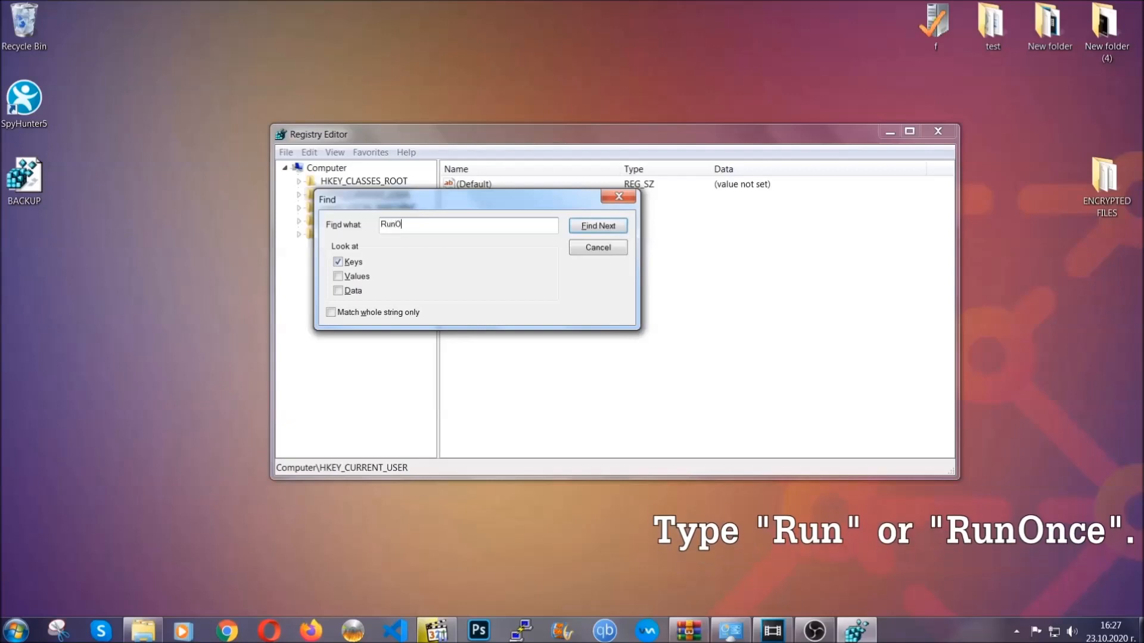
type("nce")
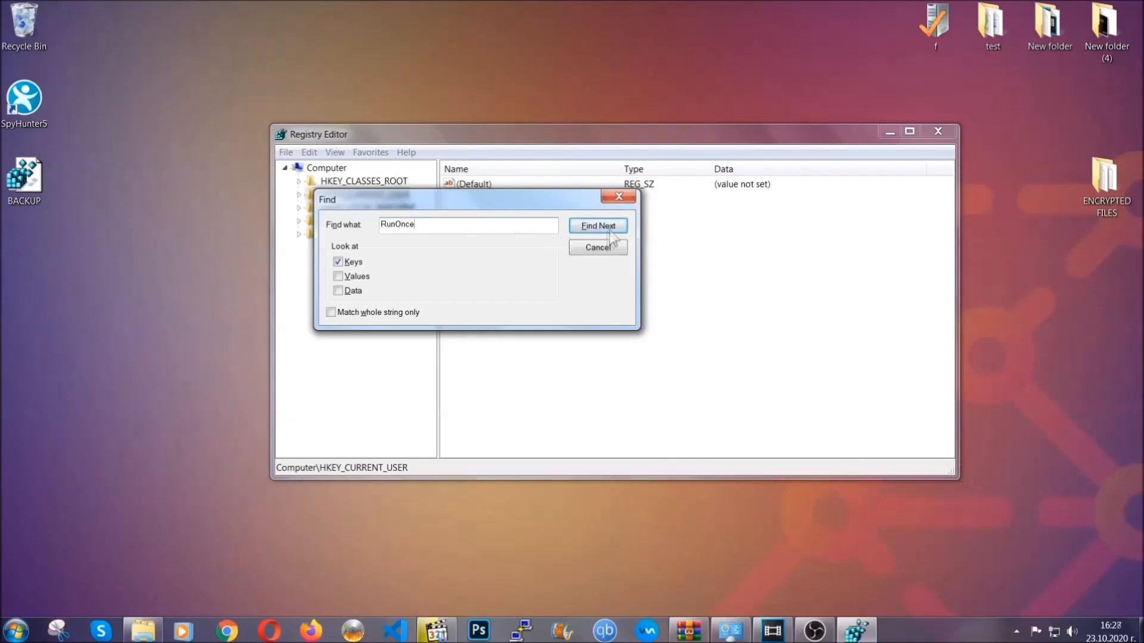
left_click(597, 225)
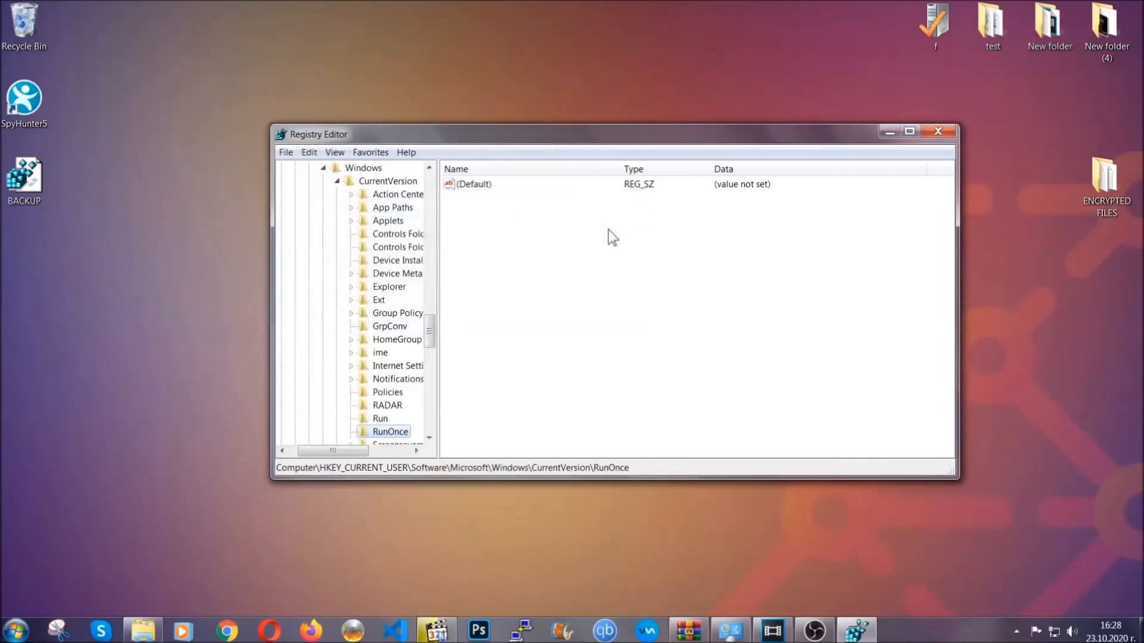
scroll("down", 3)
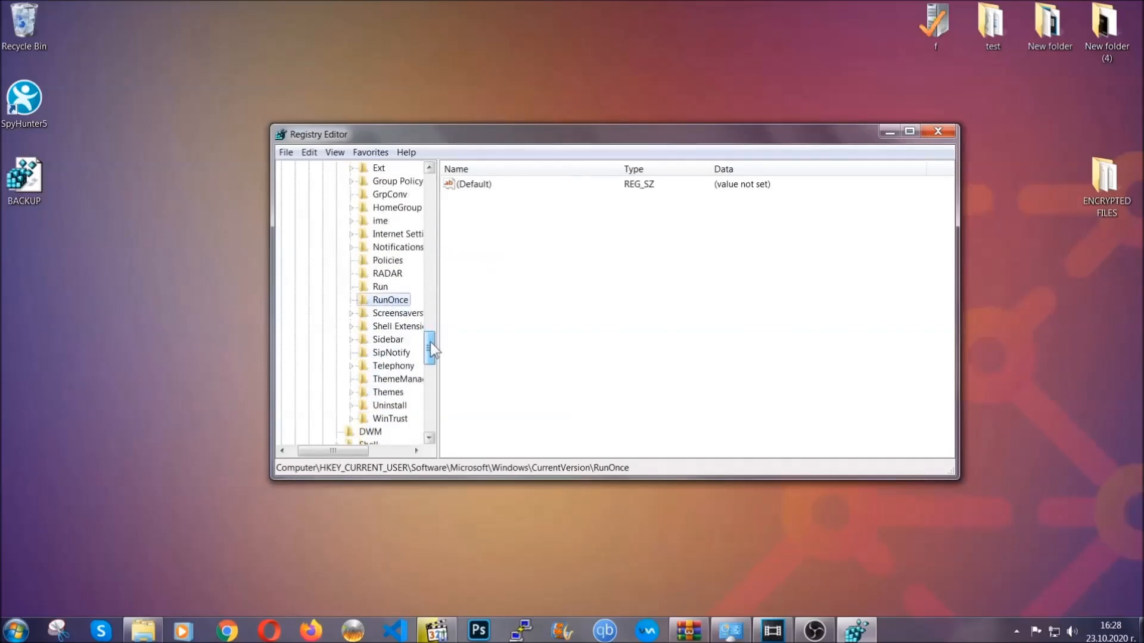
left_click(380, 287)
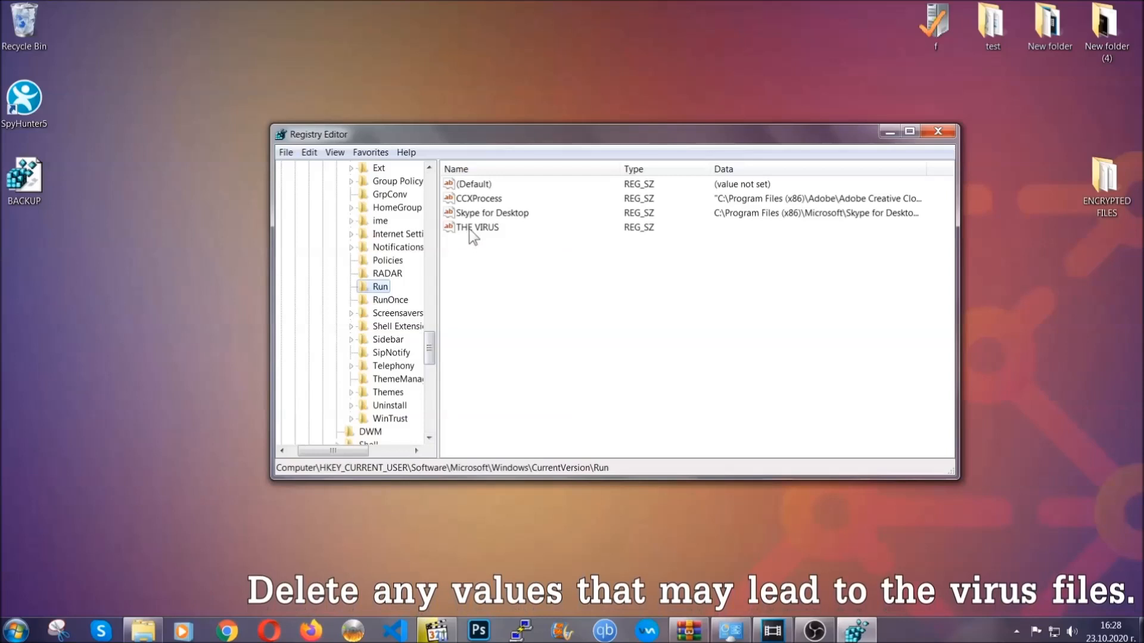
Step: Delete THE VIRUS value from the Run registry key and confirm the deletion
right_click(477, 227)
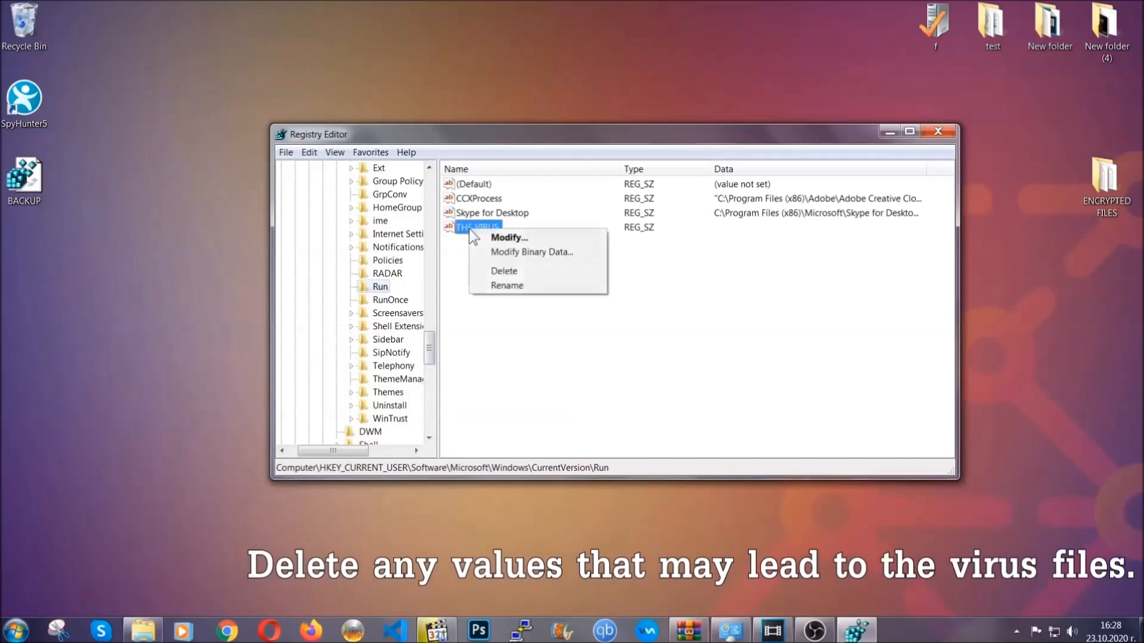
left_click(504, 271)
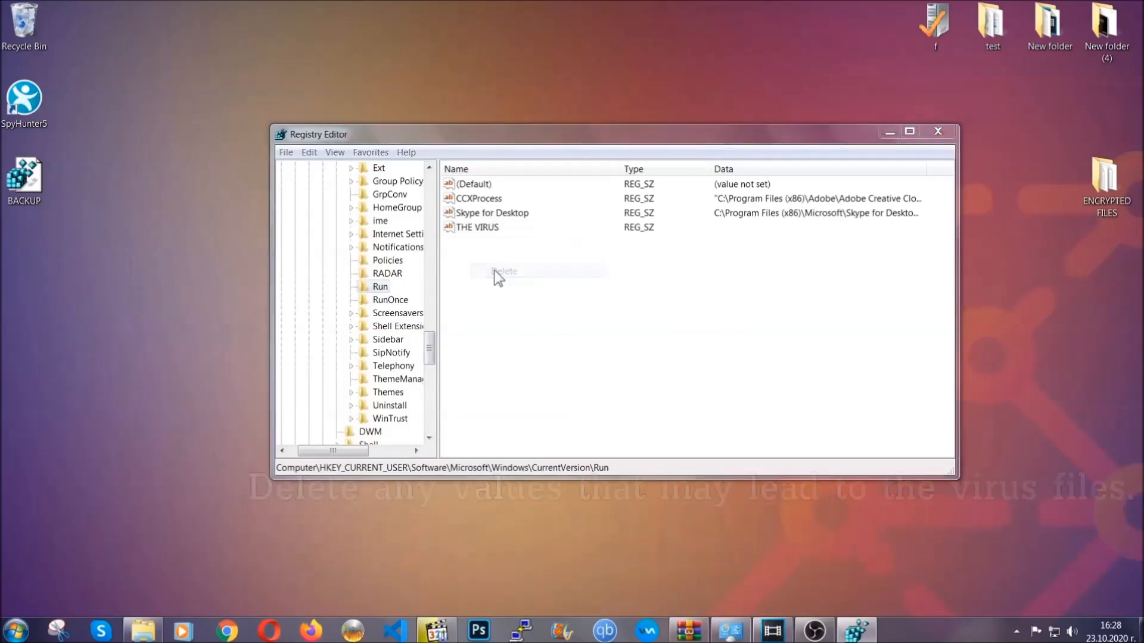
left_click(505, 272)
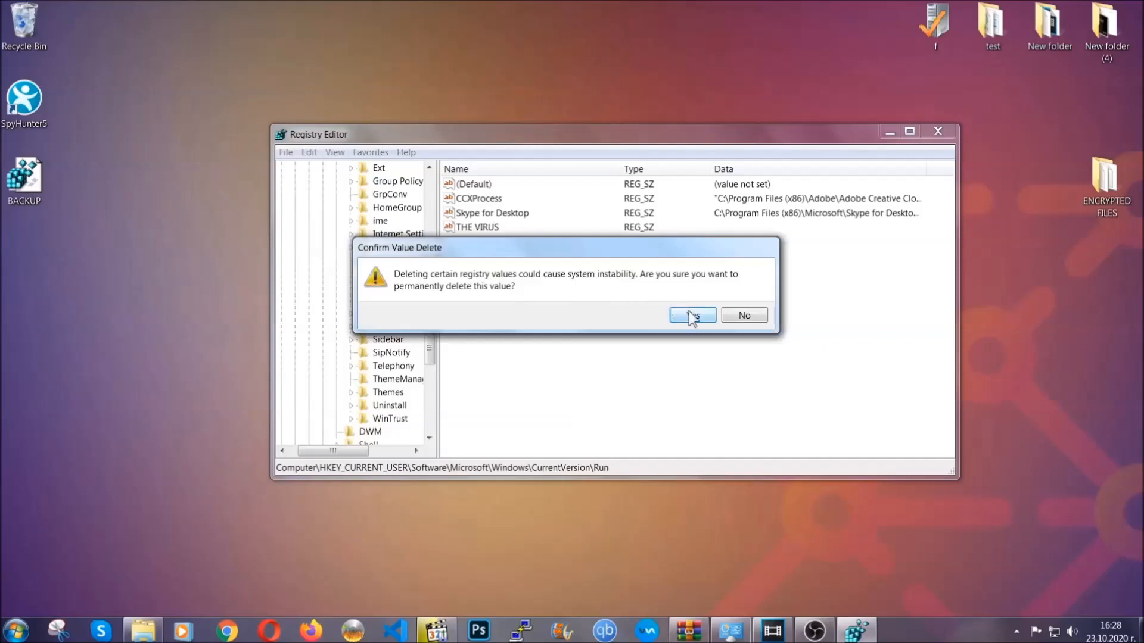
left_click(691, 315)
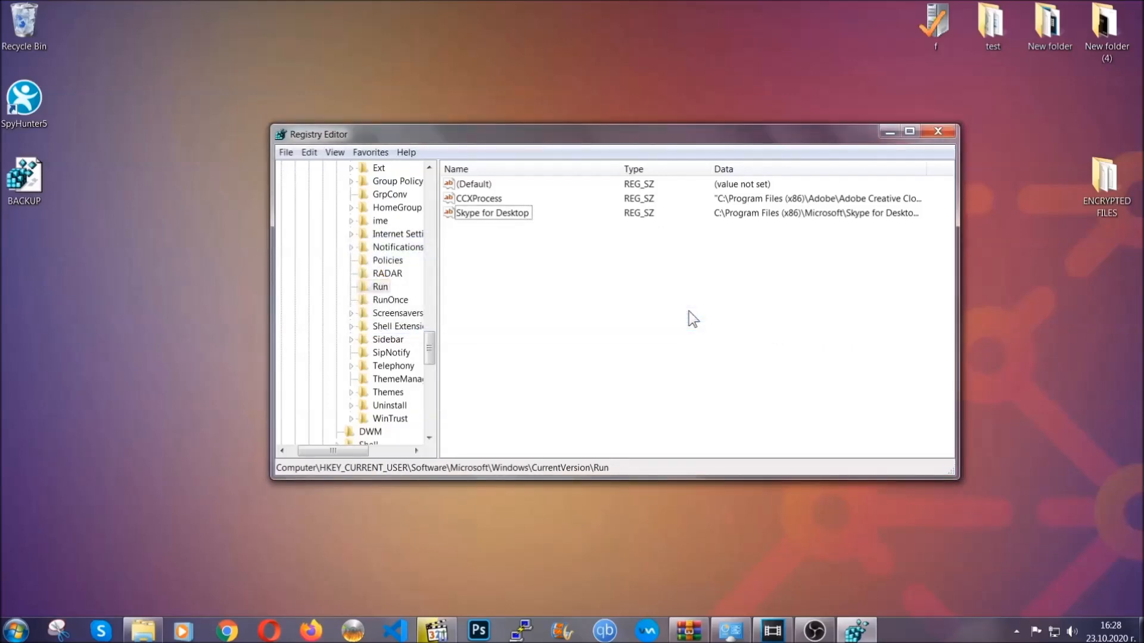
mouse_move(939, 131)
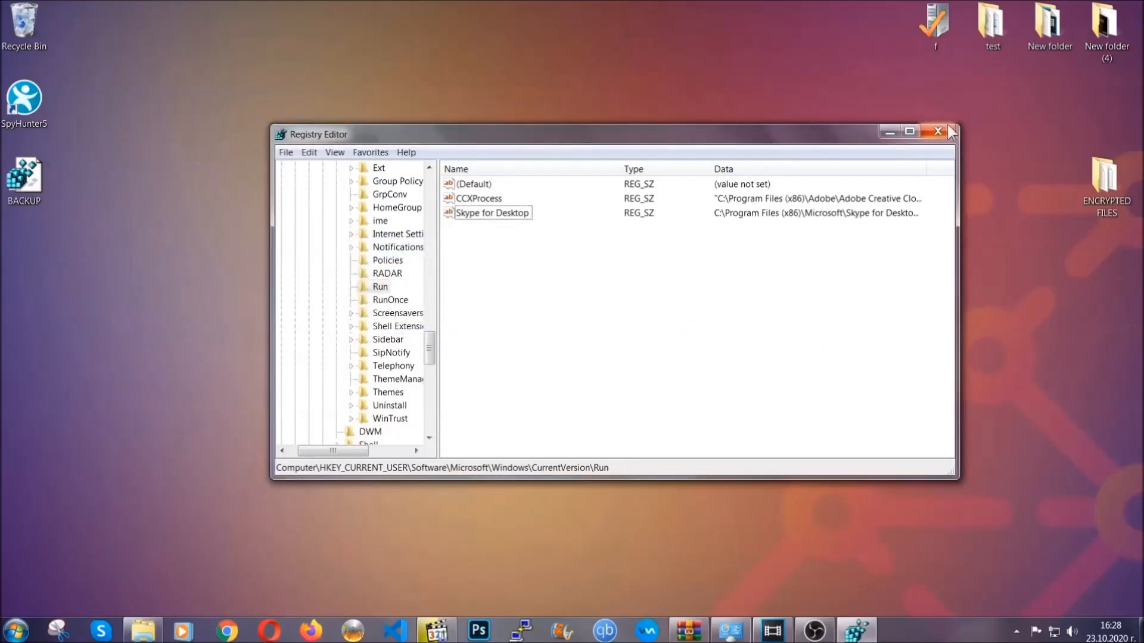
Step: Close Registry Editor and bring the Chrome recovery article to the front
left_click(937, 131)
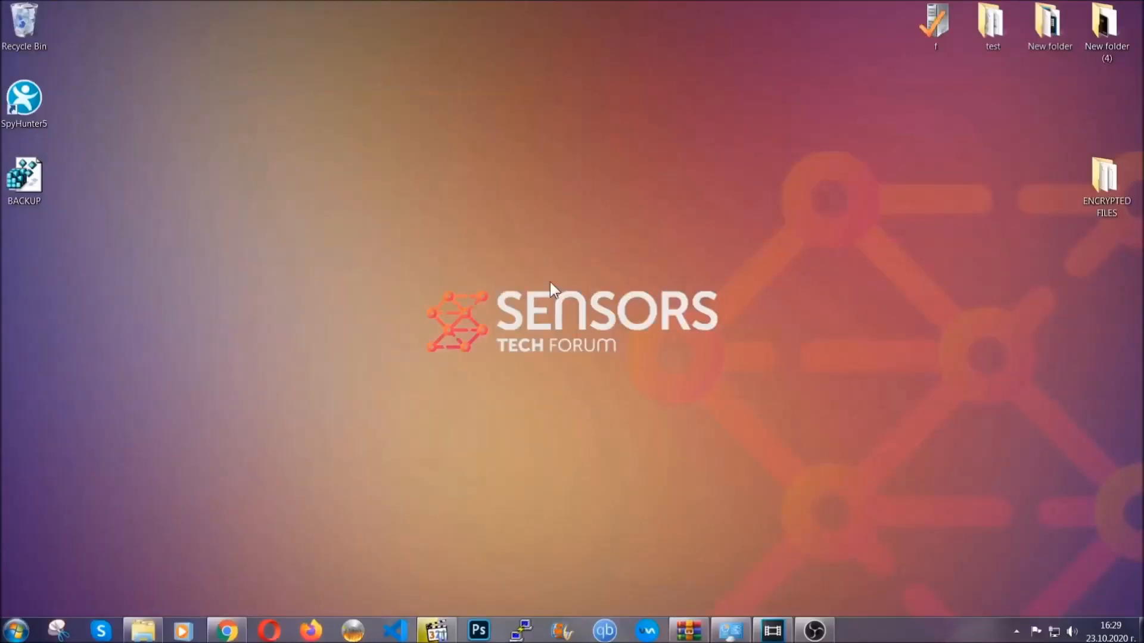
mouse_move(343, 448)
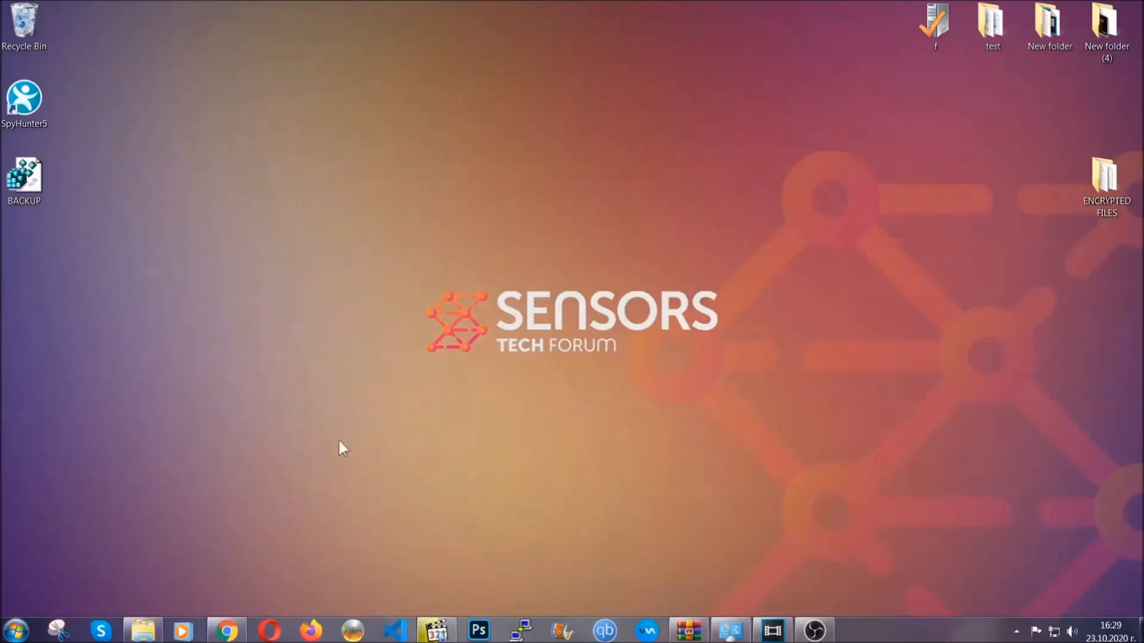
left_click(227, 629)
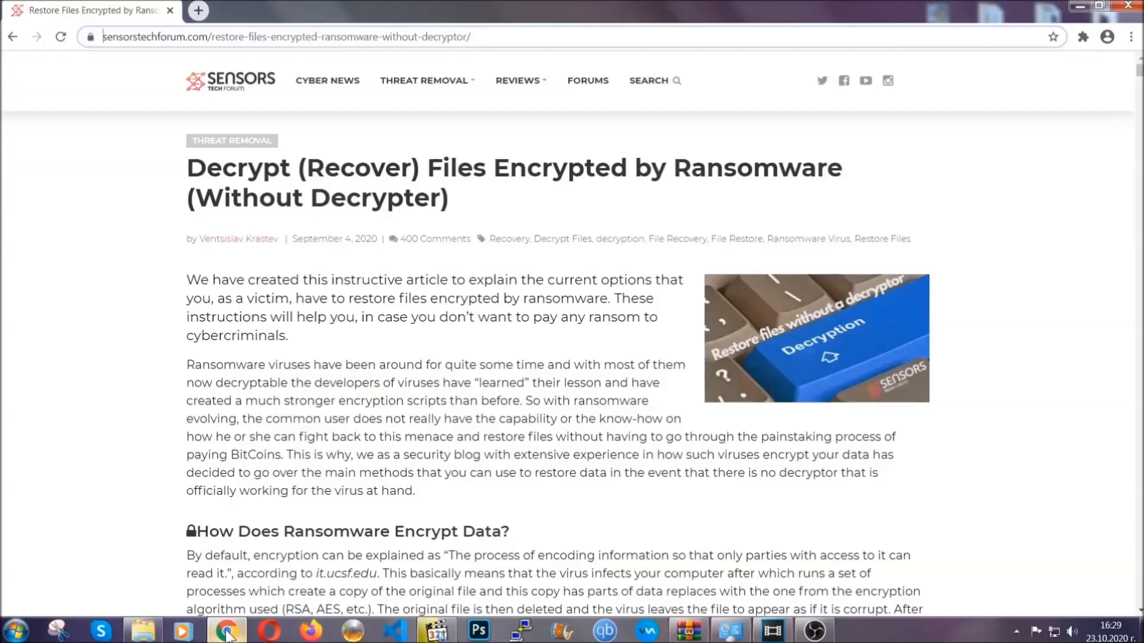
mouse_move(148, 99)
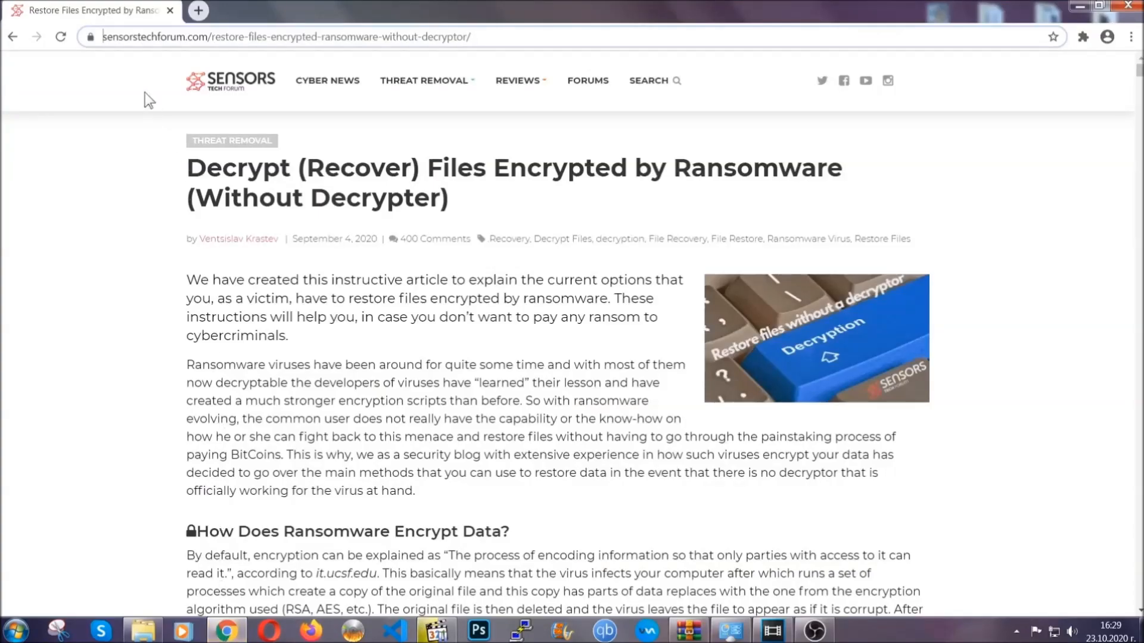
Step: Select the article URL, then expand 'Method 2 - Restore Data via Windows Backup'
left_click(285, 37)
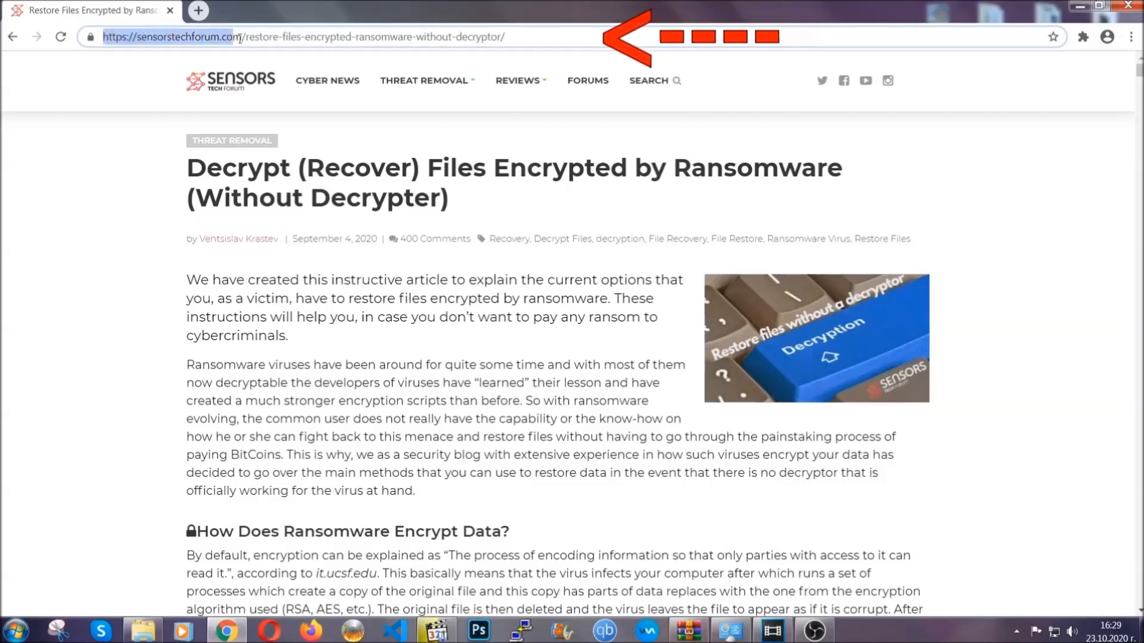
left_click(299, 37)
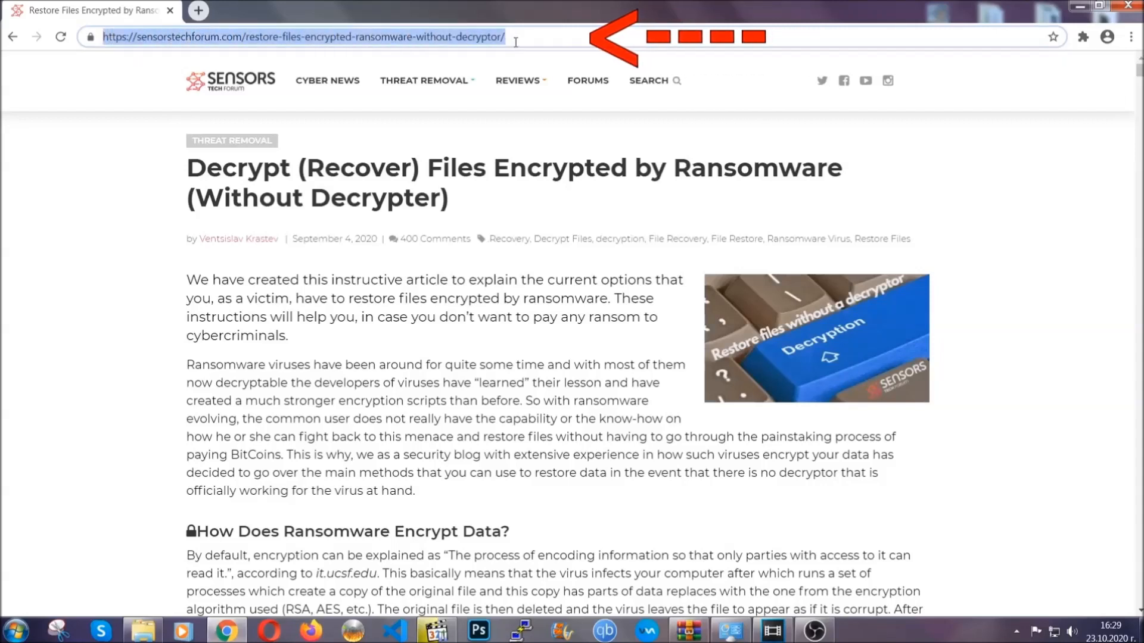
left_click(519, 81)
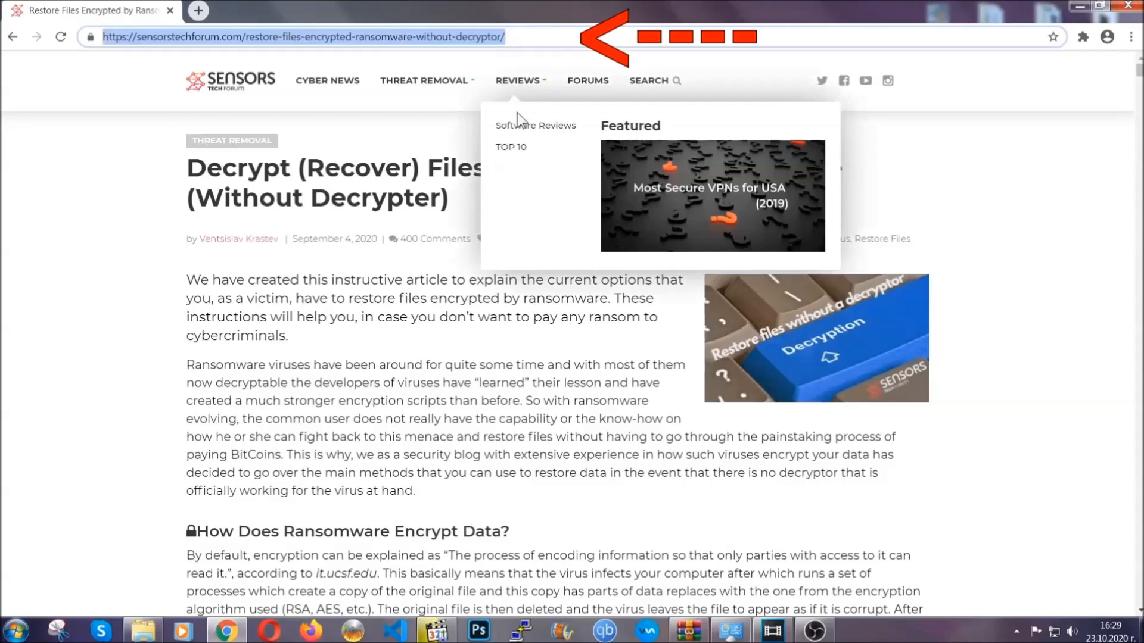
scroll("down", 3)
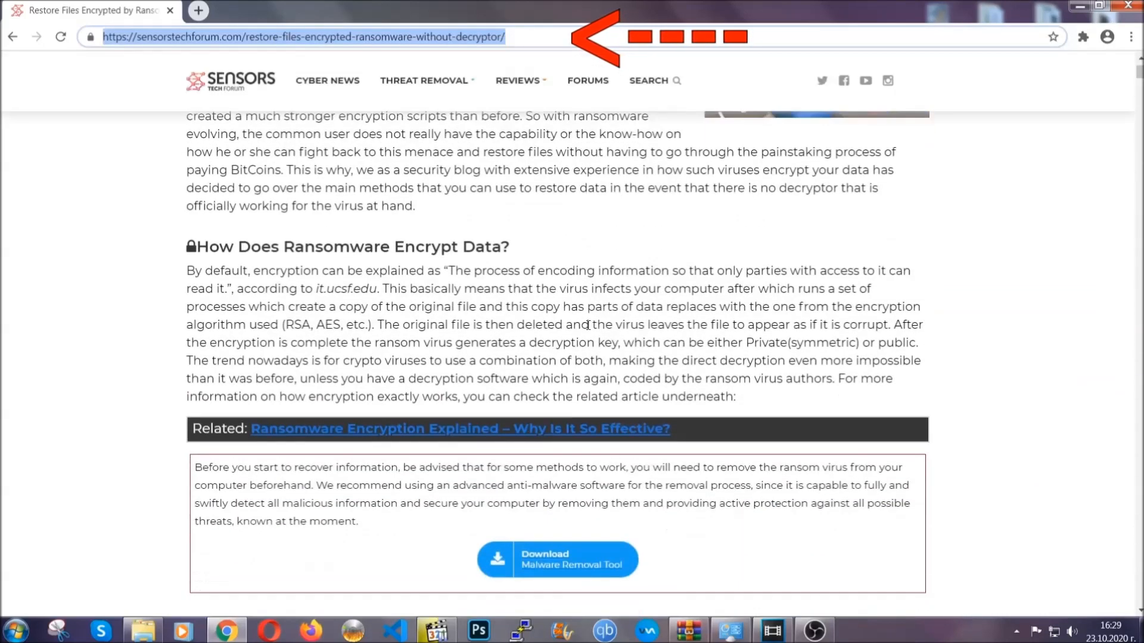
scroll("down", 3)
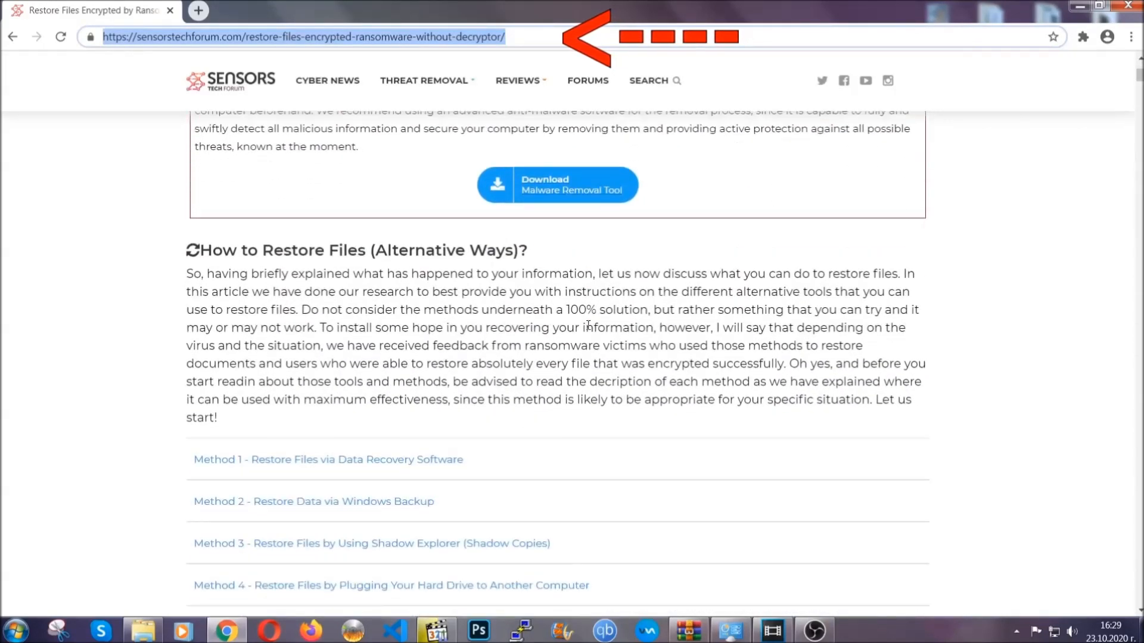
scroll("down", 3)
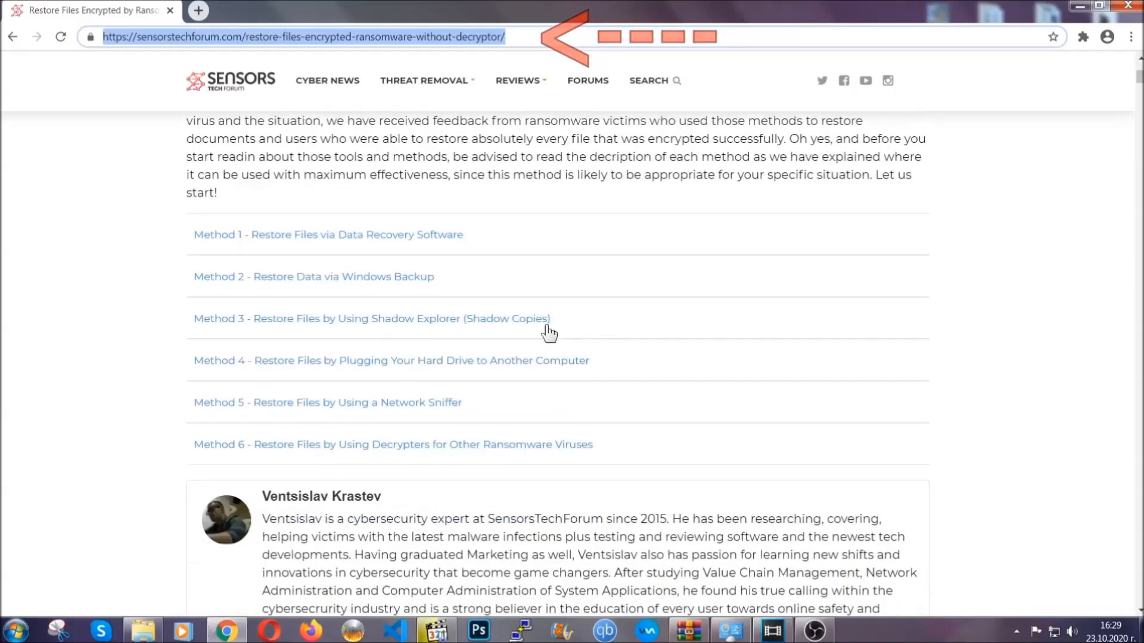
mouse_move(272, 295)
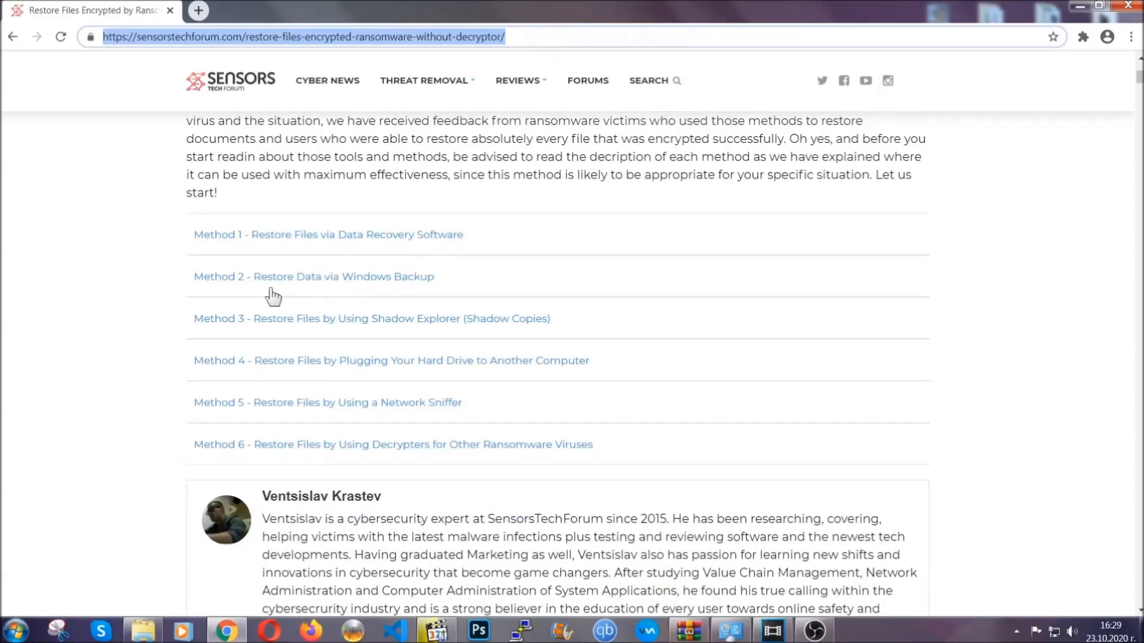
mouse_move(387, 328)
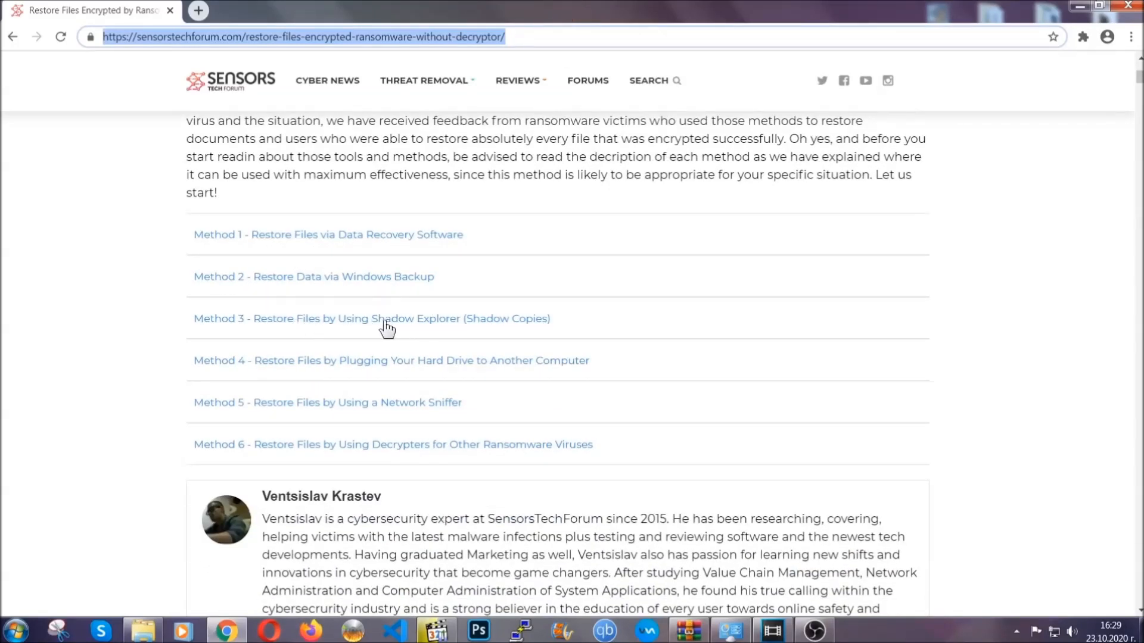
mouse_move(410, 377)
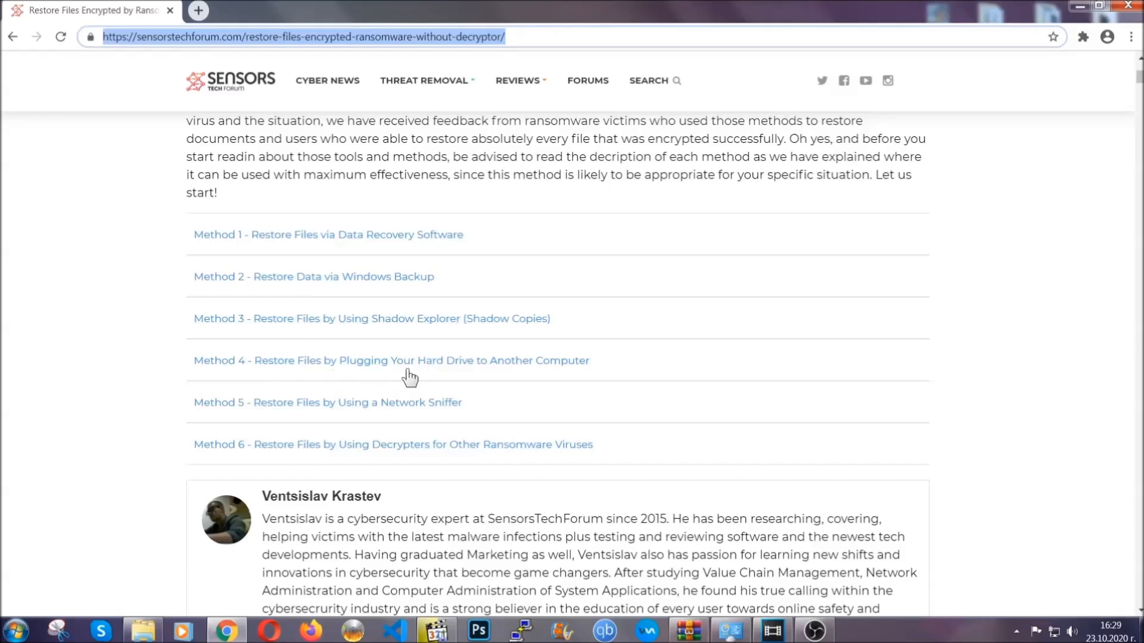
left_click(312, 276)
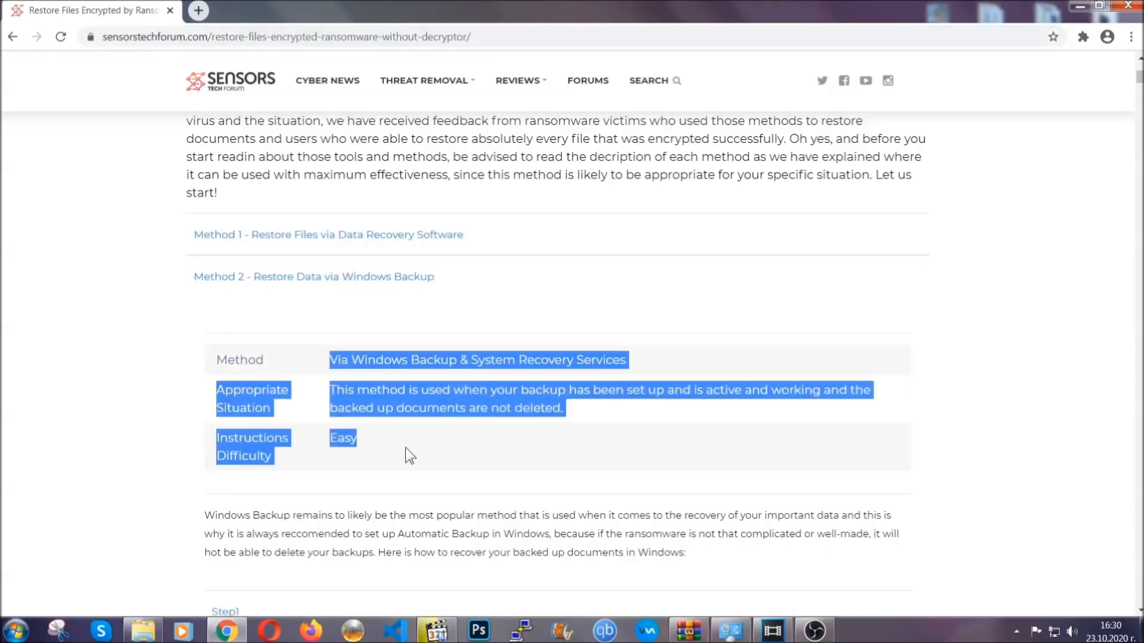
Step: Expand Step1 of the Windows Backup method, read the steps, and scroll back up
scroll("down", 3)
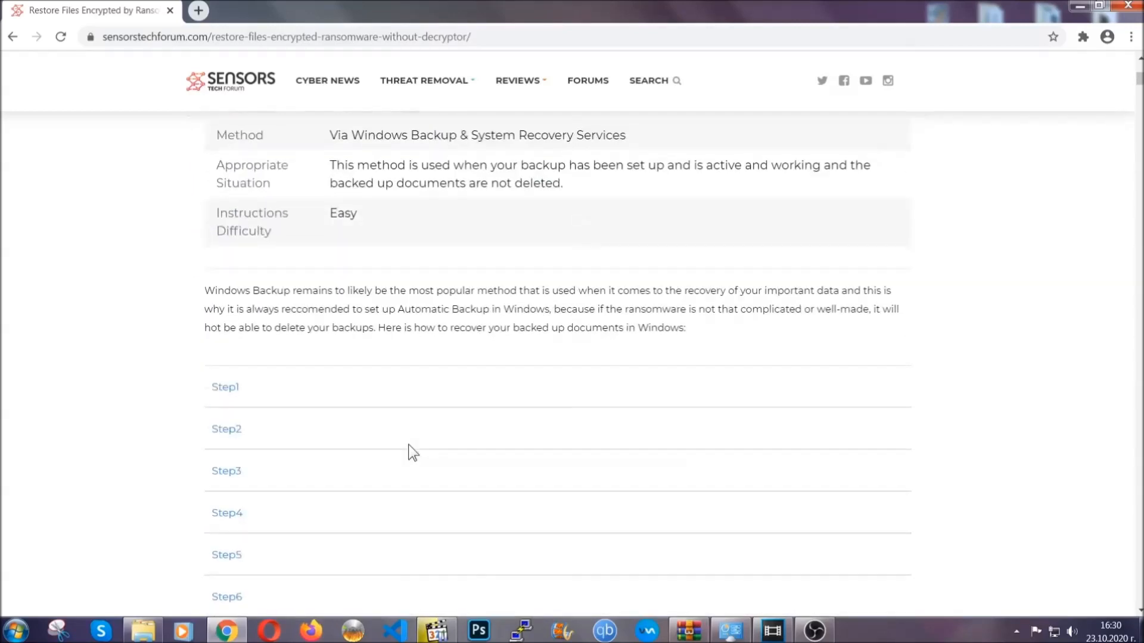
left_click(224, 386)
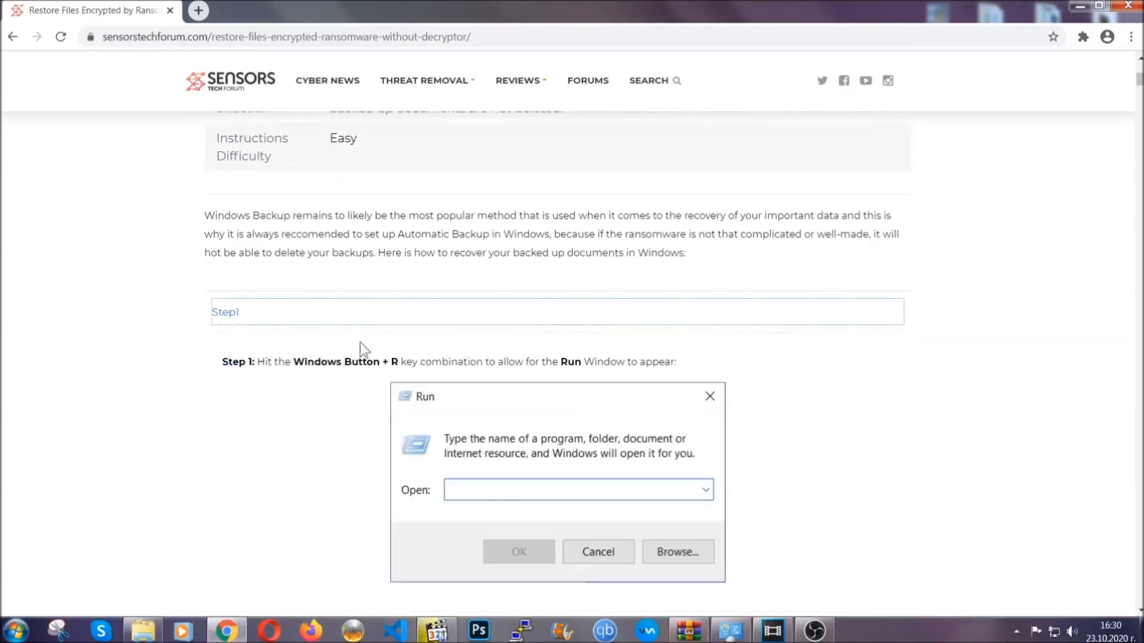
scroll("down", 3)
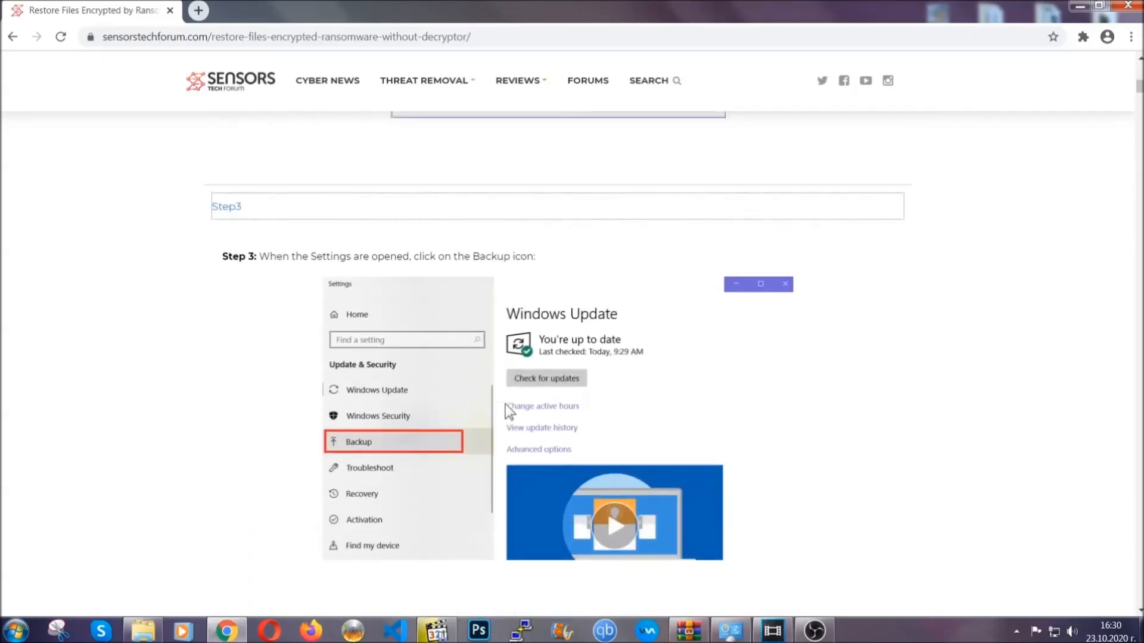
scroll("down", 3)
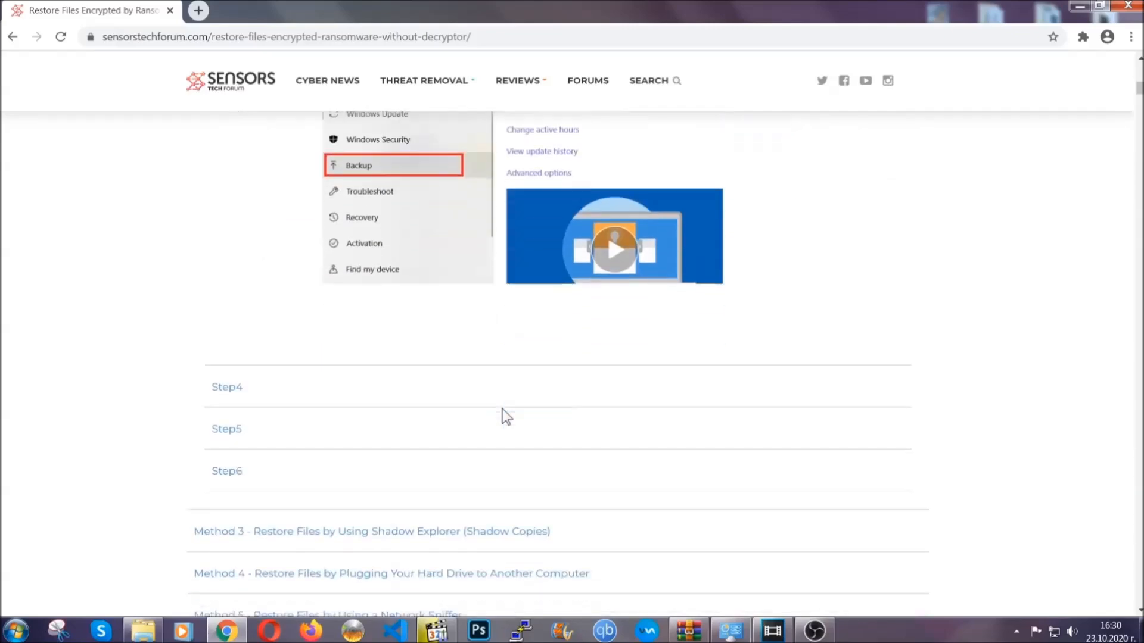
scroll("down", 3)
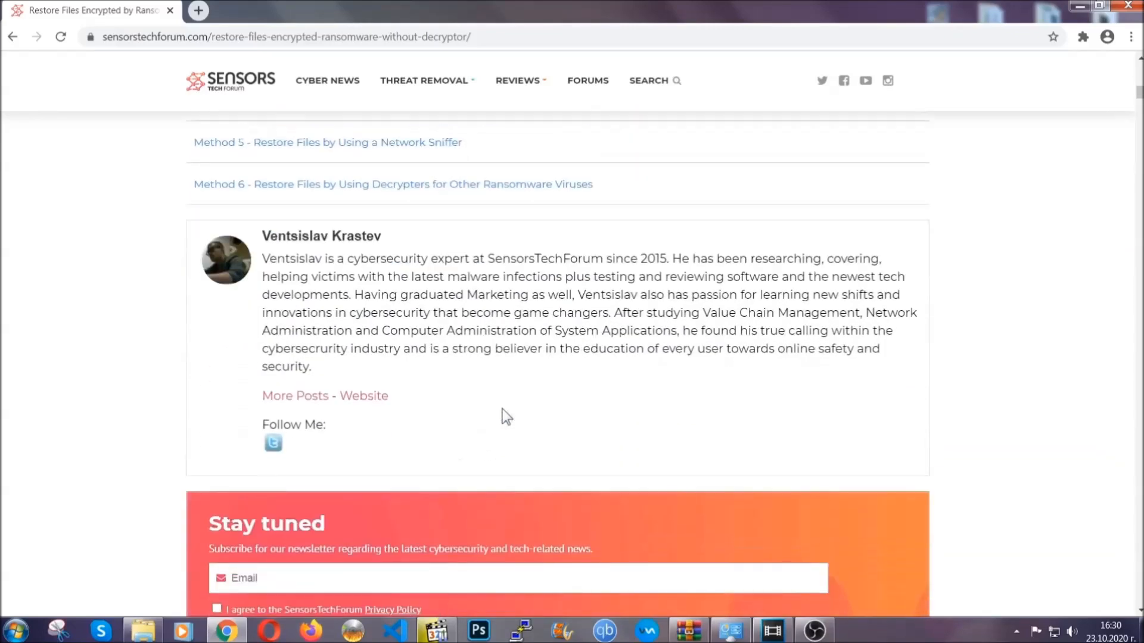
scroll("up", 3)
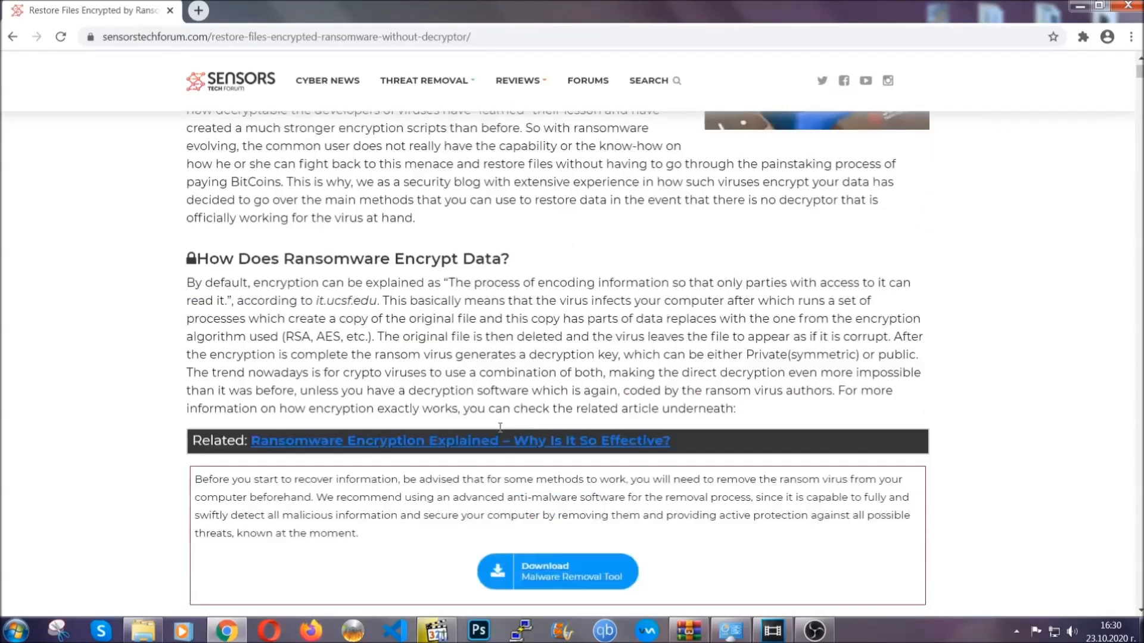
scroll("up", 3)
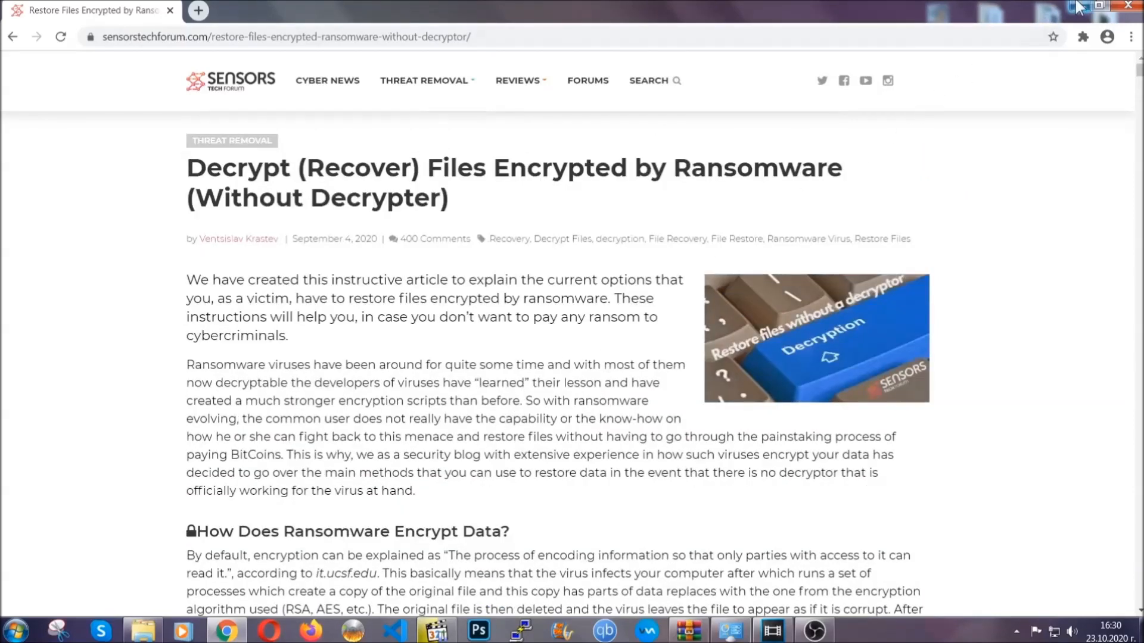